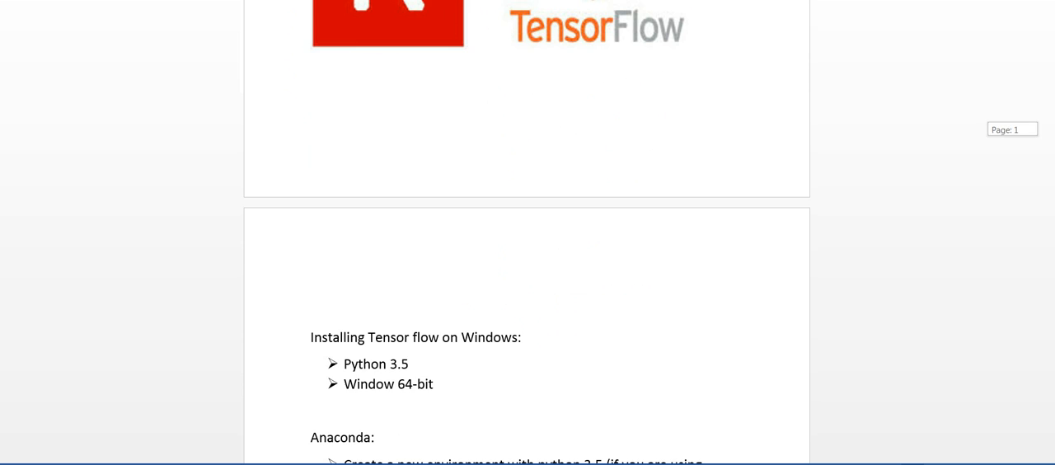
# Launch a new Anaconda Prompt and drag it to sit centred over the notes page.
pyautogui.scroll(-3)
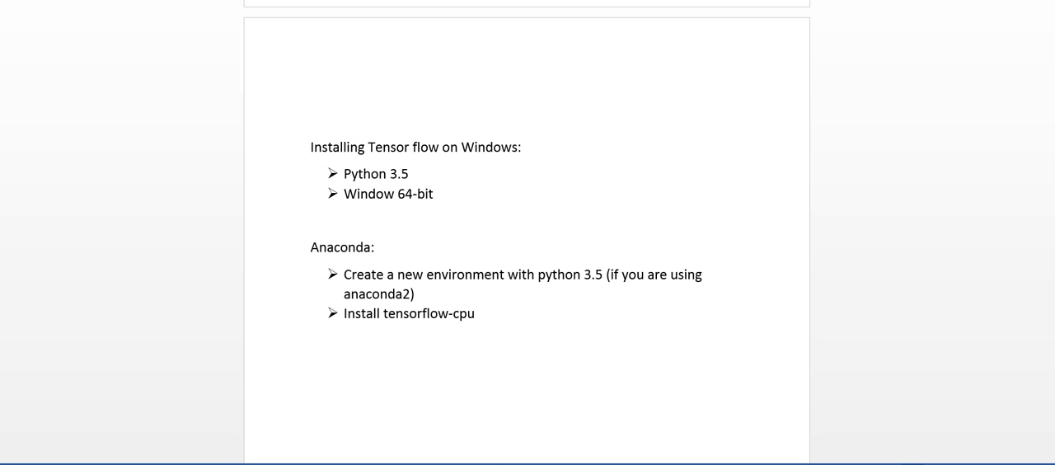
pyautogui.moveTo(447, 179)
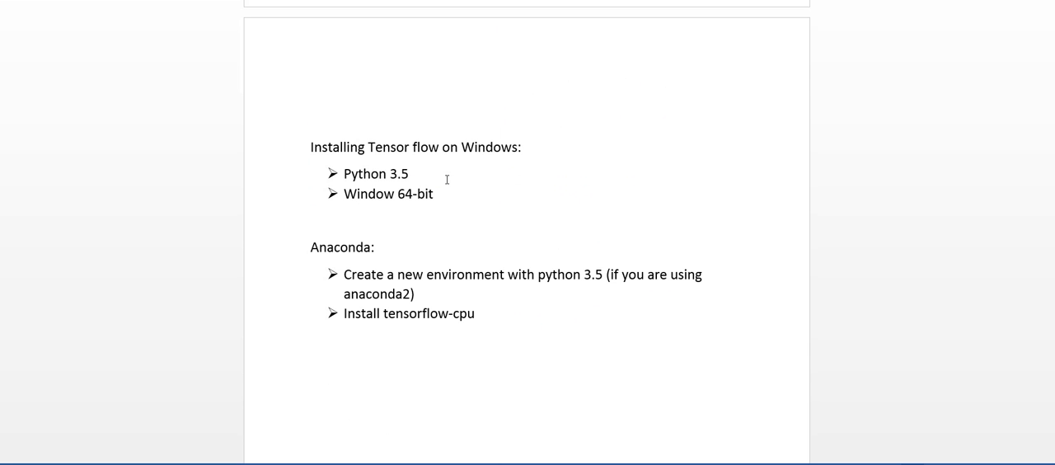
pyautogui.moveTo(409, 155)
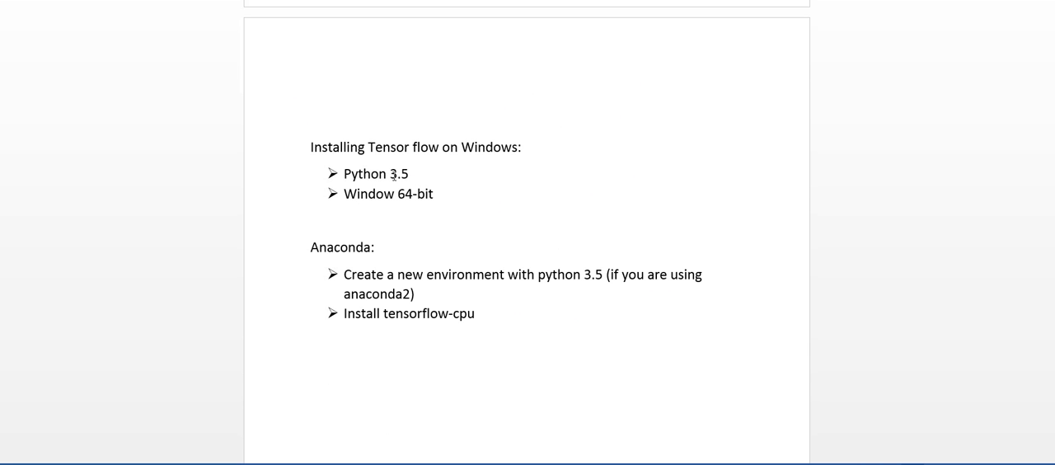
pyautogui.moveTo(416, 197)
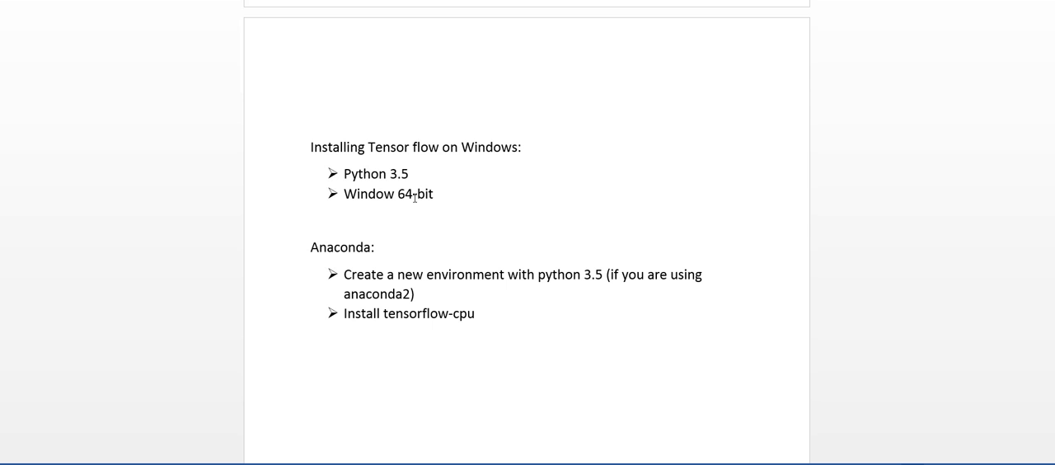
pyautogui.write('-')
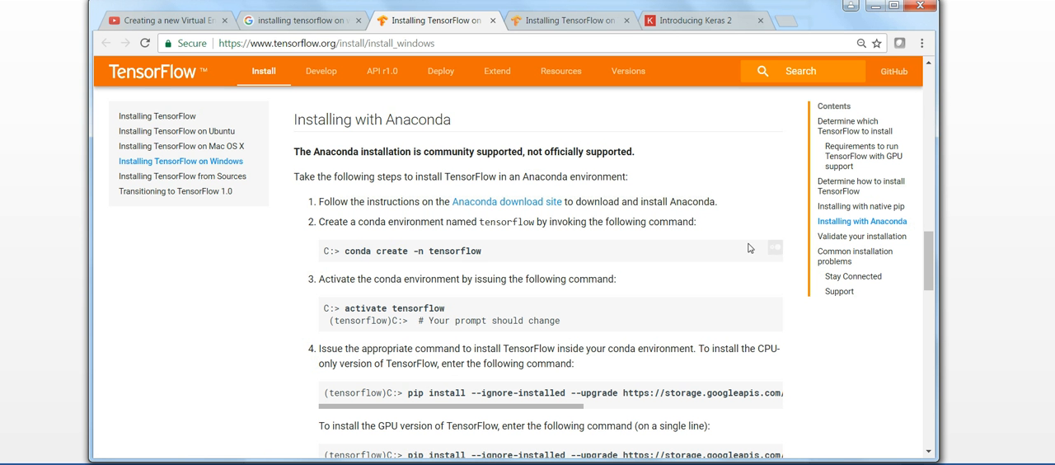
pyautogui.moveTo(550, 214)
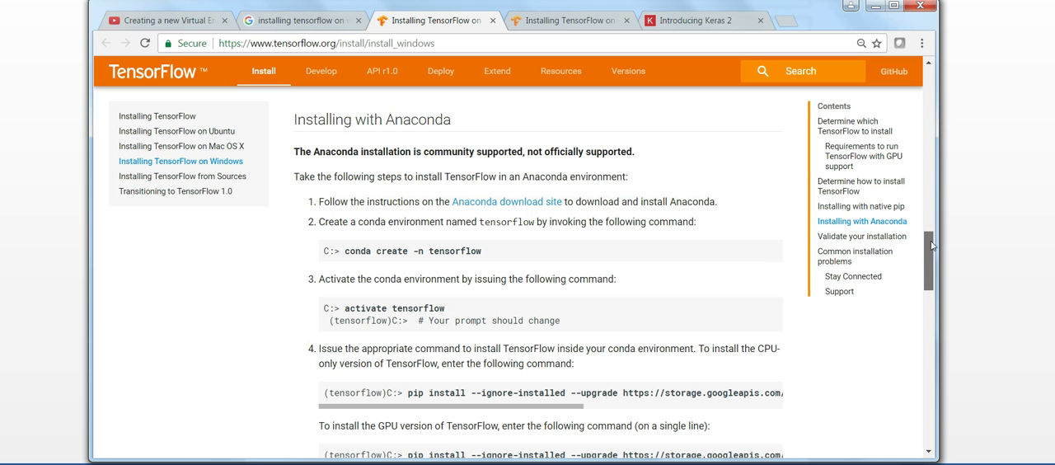
pyautogui.scroll(3)
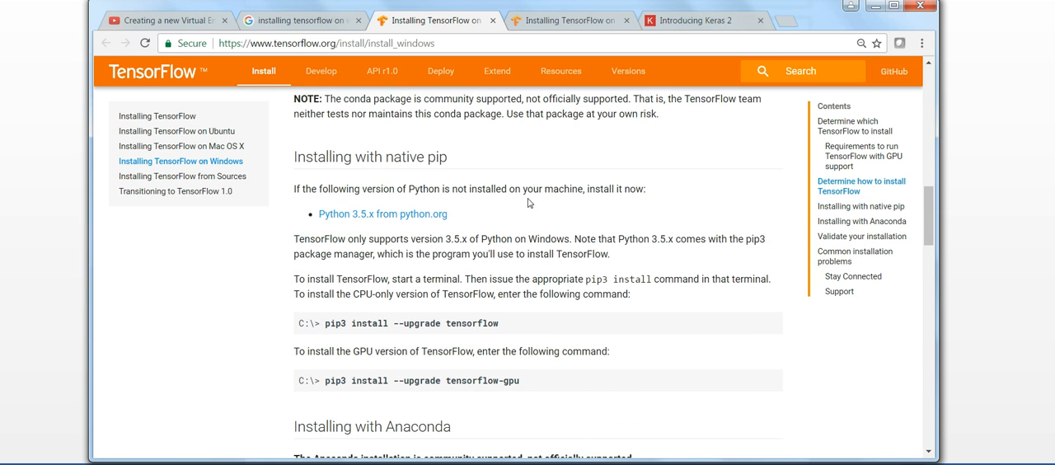
pyautogui.moveTo(369, 226)
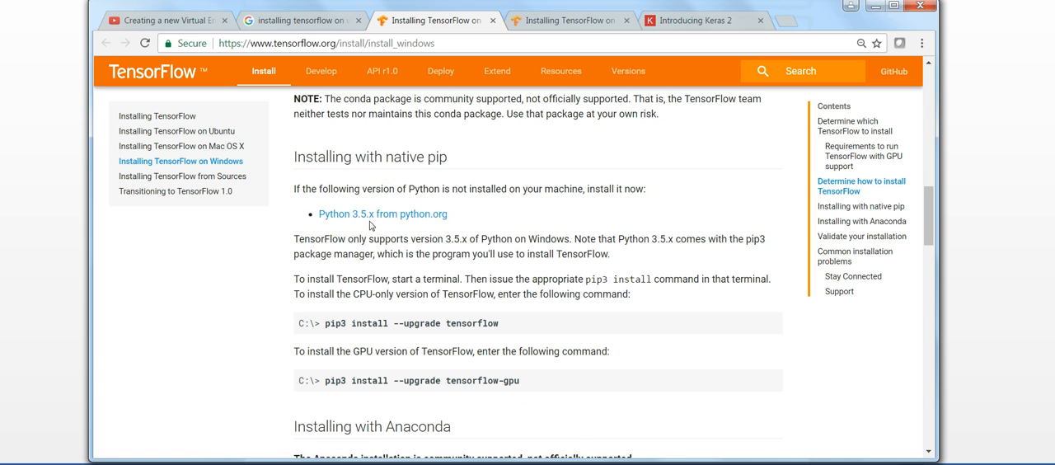
pyautogui.moveTo(564, 334)
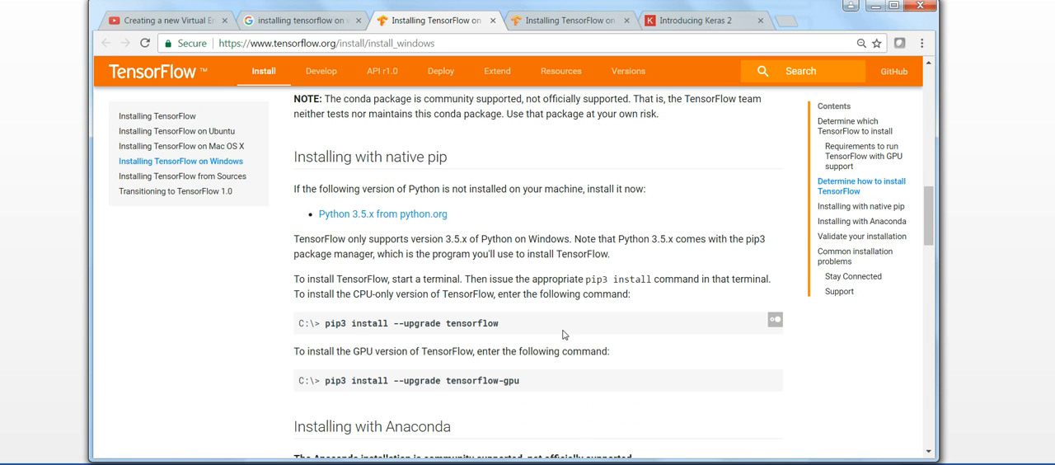
pyautogui.moveTo(512, 328)
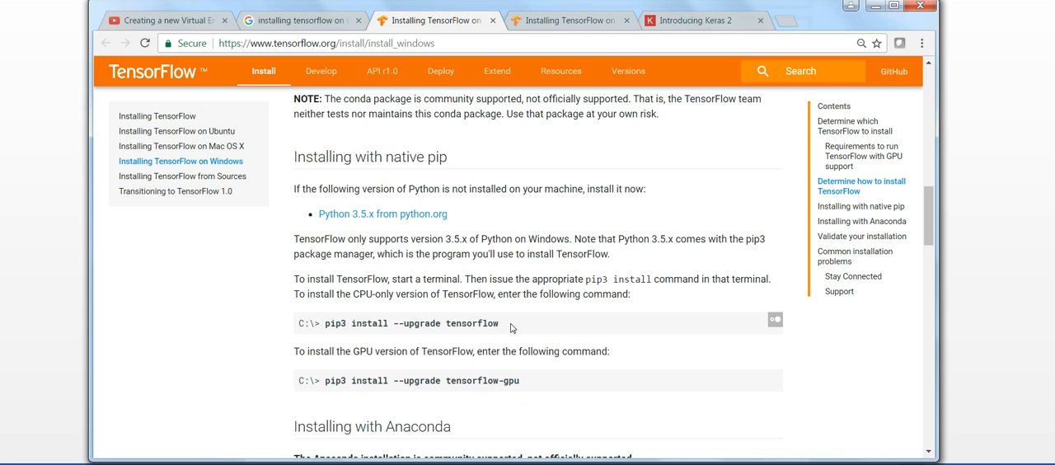
pyautogui.moveTo(923, 216)
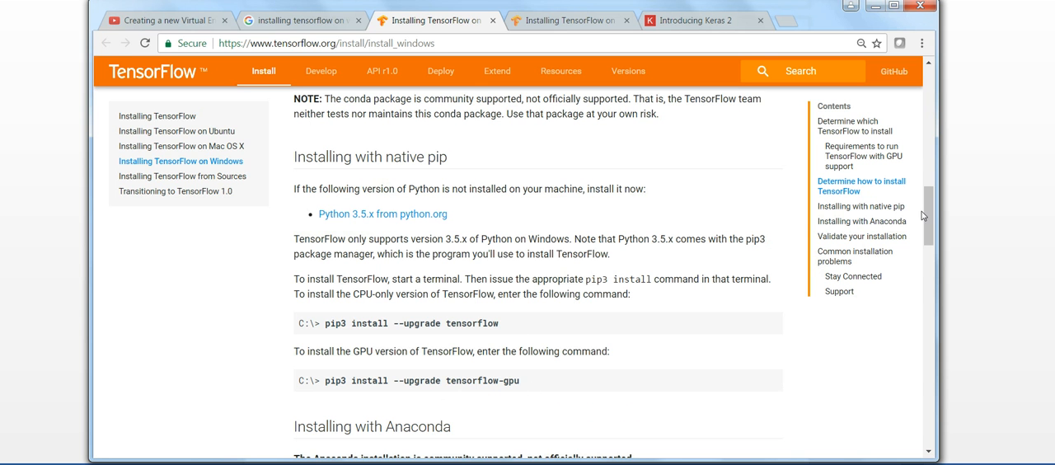
pyautogui.scroll(-3)
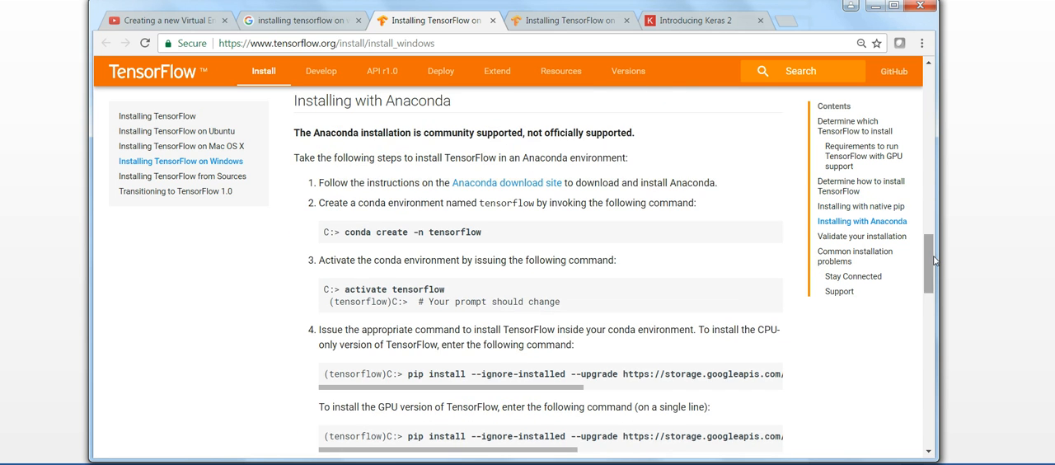
pyautogui.moveTo(432, 258)
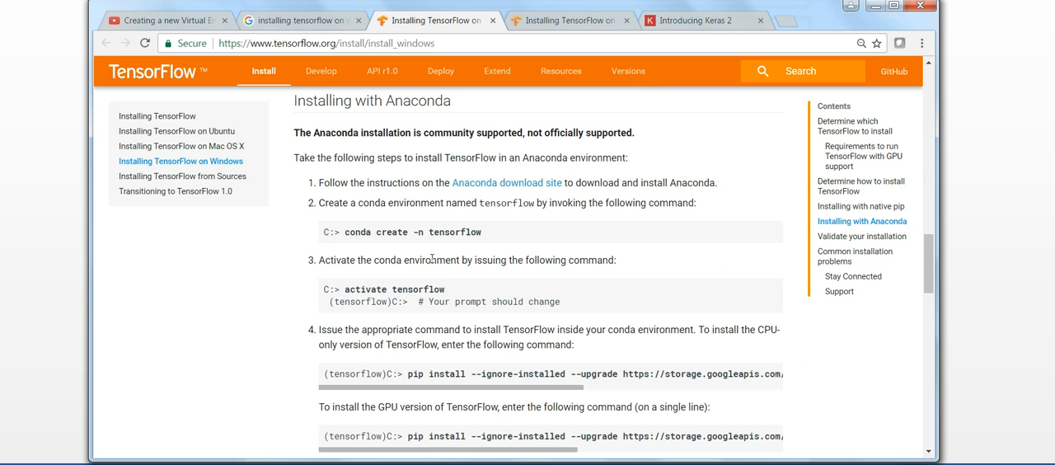
pyautogui.moveTo(498, 188)
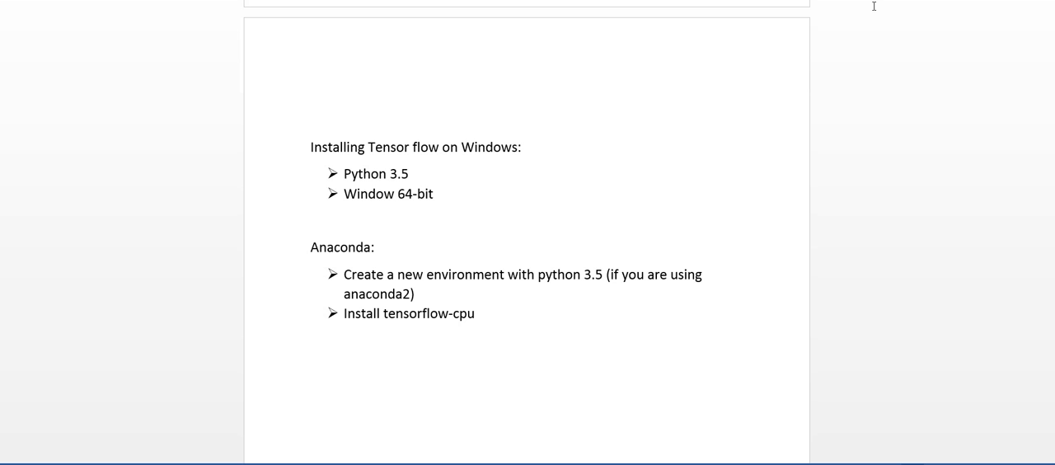
pyautogui.moveTo(402, 182)
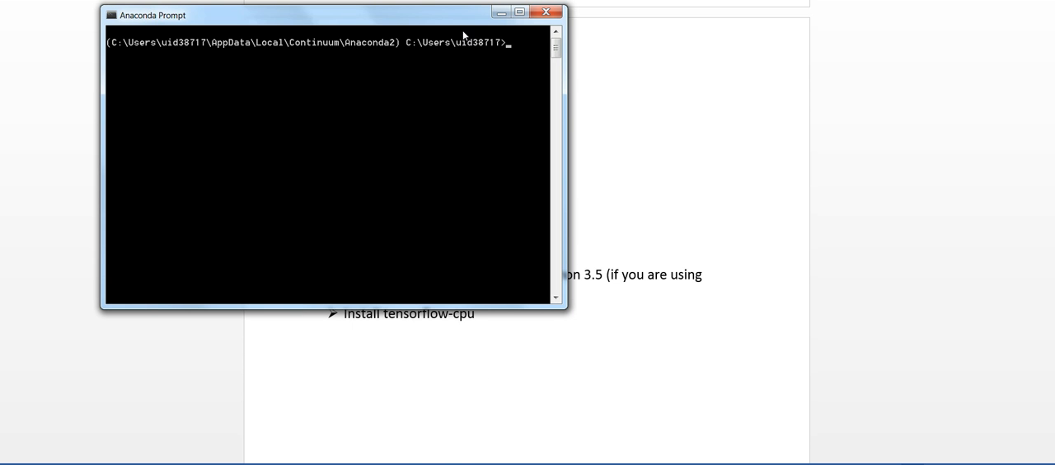
pyautogui.moveTo(330, 15); pyautogui.dragTo(435, 39)
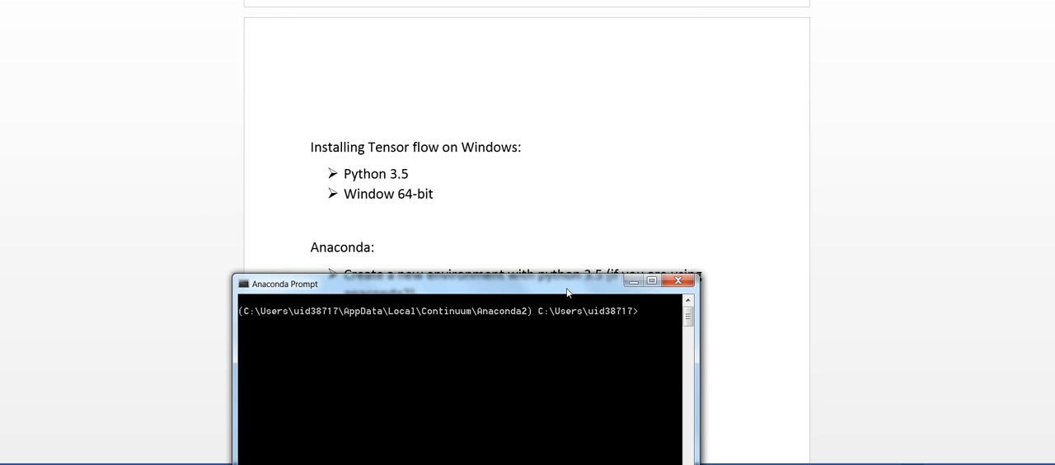
pyautogui.moveTo(458, 284); pyautogui.dragTo(474, 338)
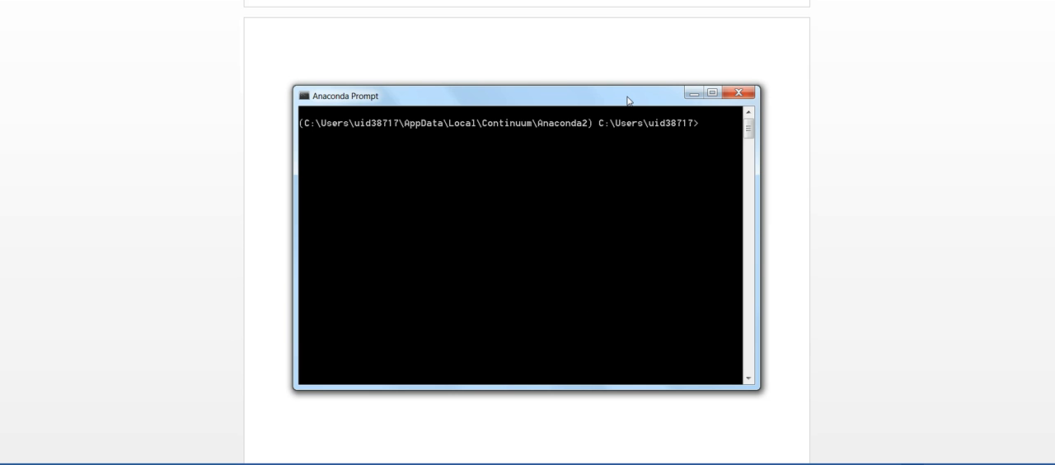
# List the conda environments with 'conda info -e' (only root exists).
pyautogui.write('con')
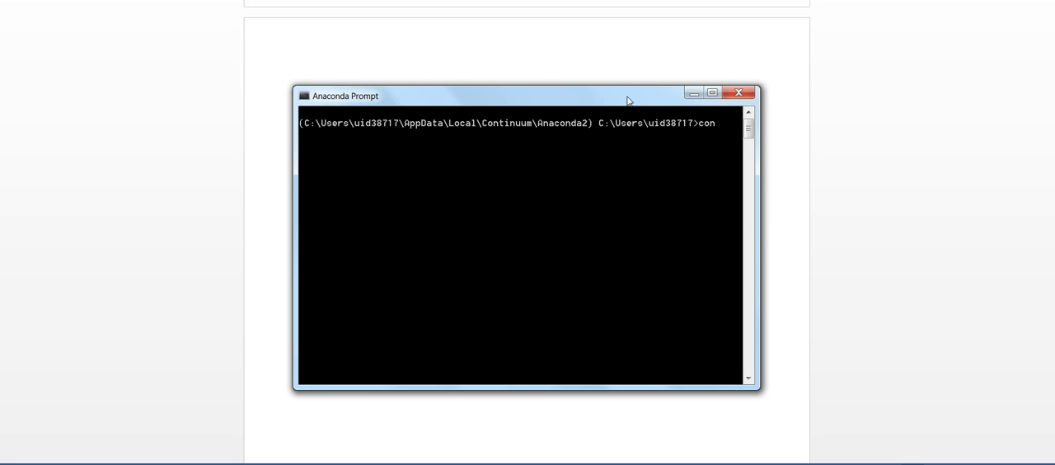
pyautogui.write('da info -')
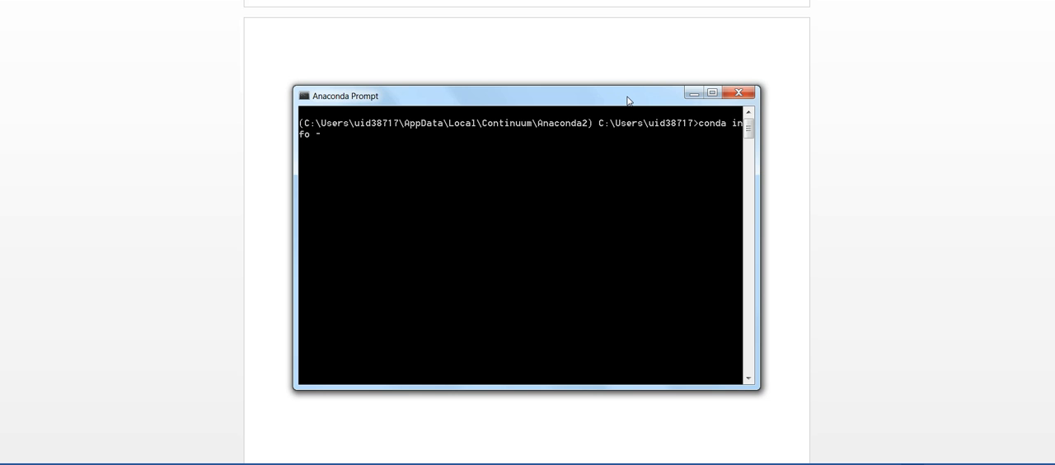
pyautogui.write('e')
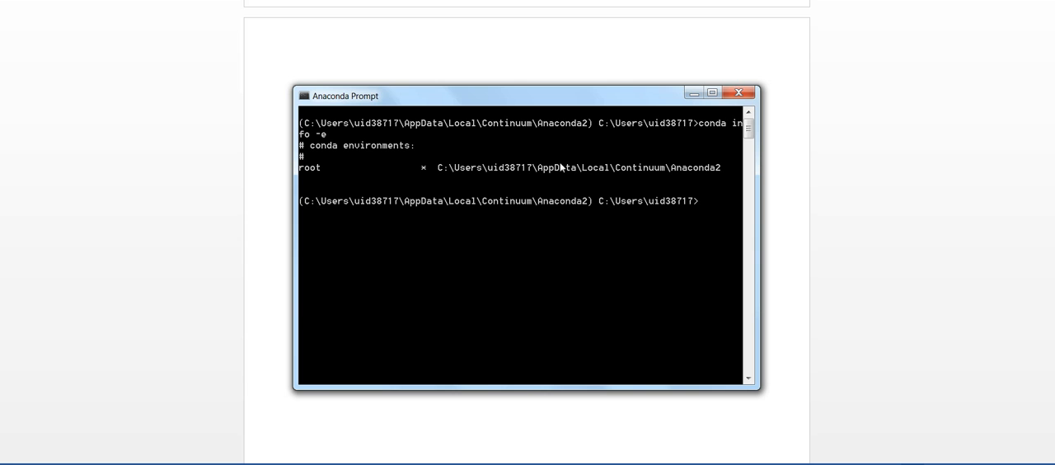
pyautogui.moveTo(706, 209)
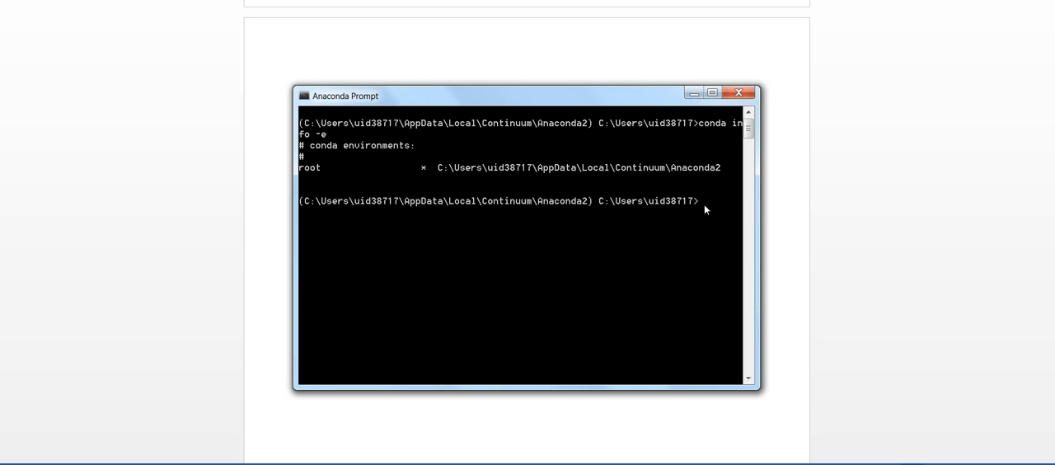
# Run 'conda create -n py35_tf_cpu anaconda', which ends interrupted by Ctrl+C.
pyautogui.write('conda')
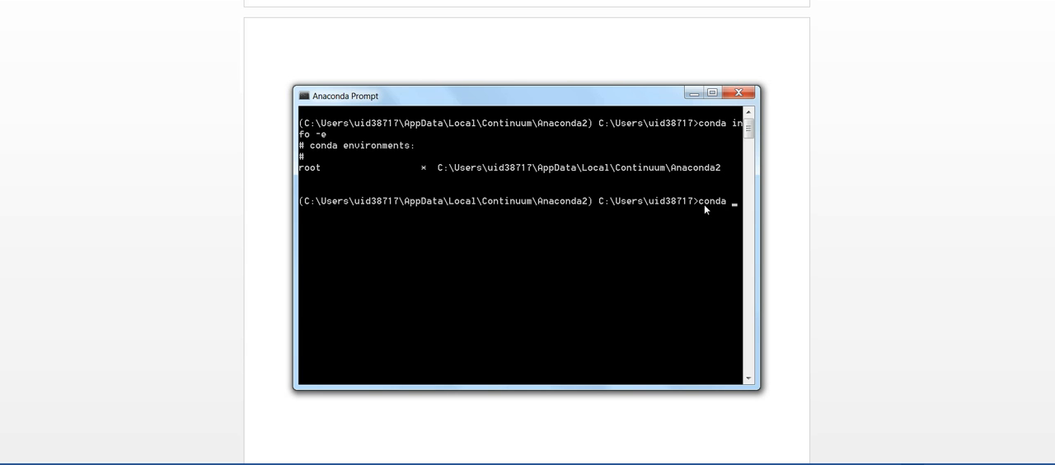
pyautogui.write('create')
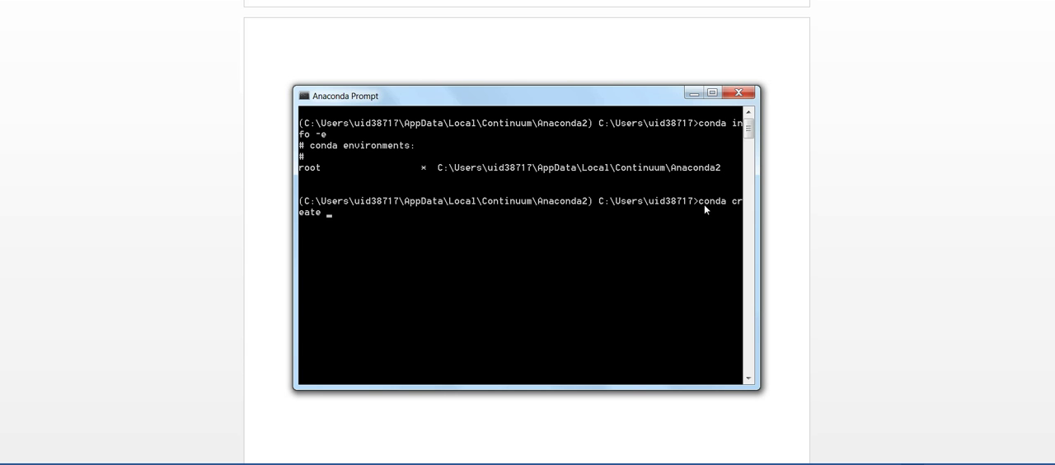
pyautogui.write('-n')
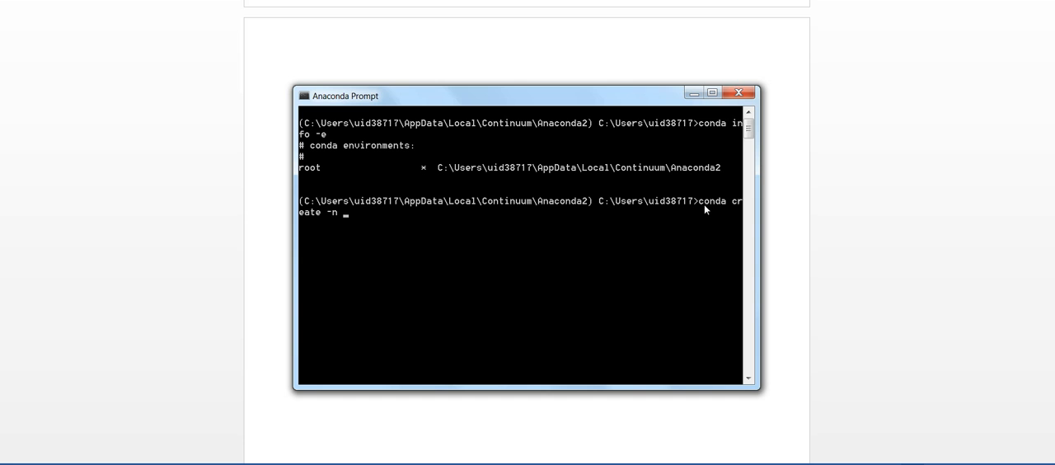
pyautogui.write('py35')
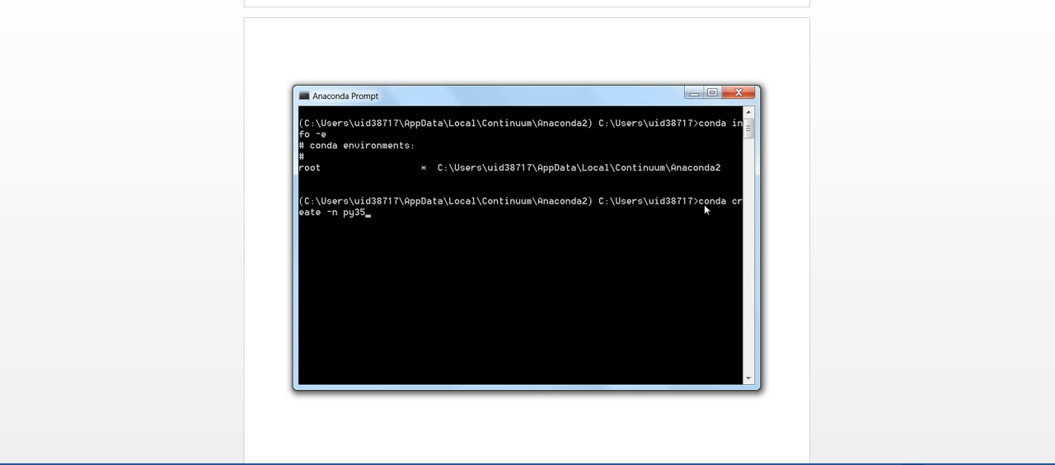
pyautogui.write('_tf')
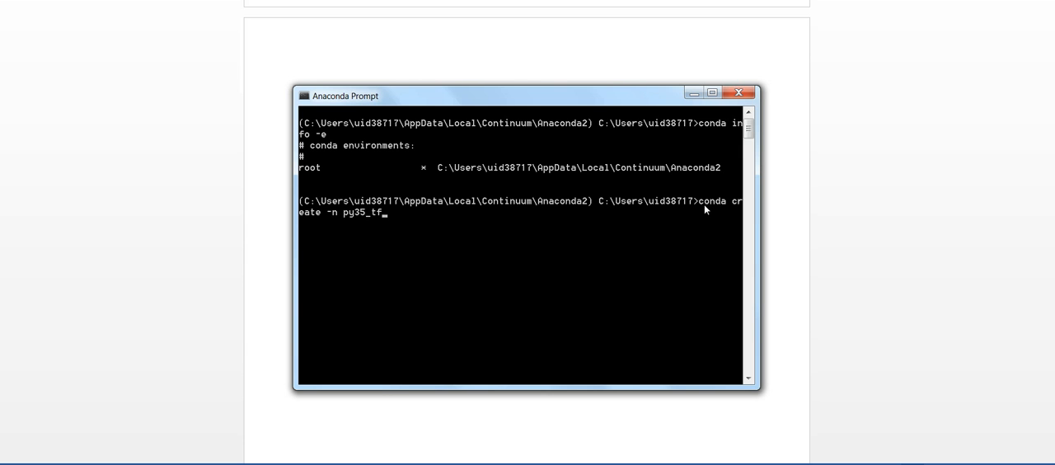
pyautogui.write('_cpu')
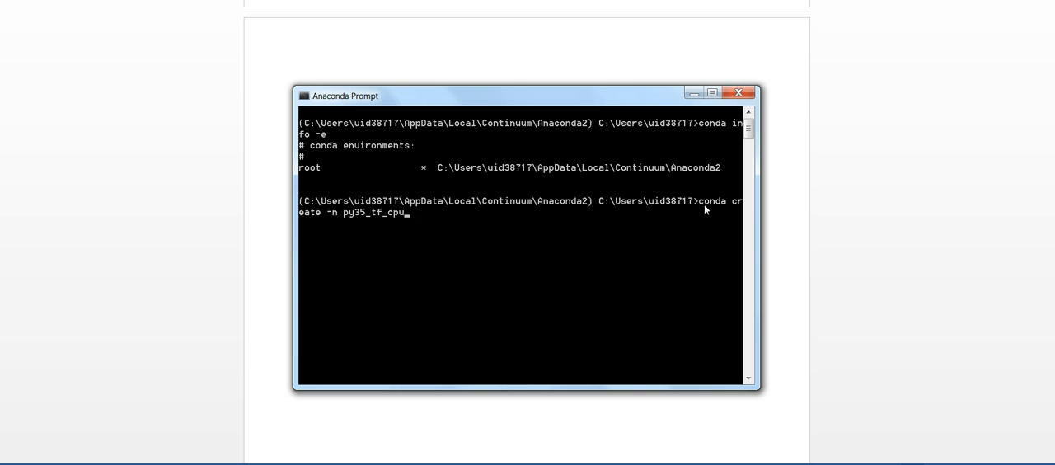
pyautogui.write('anac')
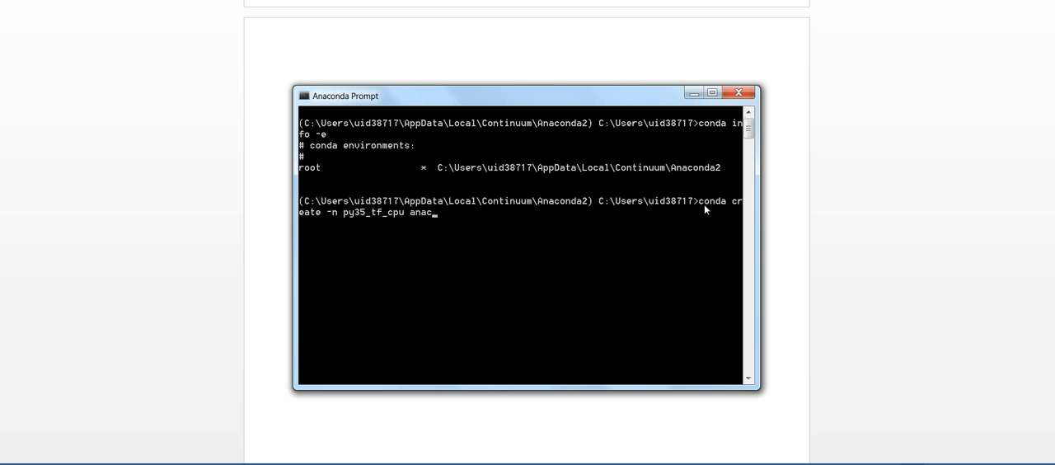
pyautogui.write('onda')
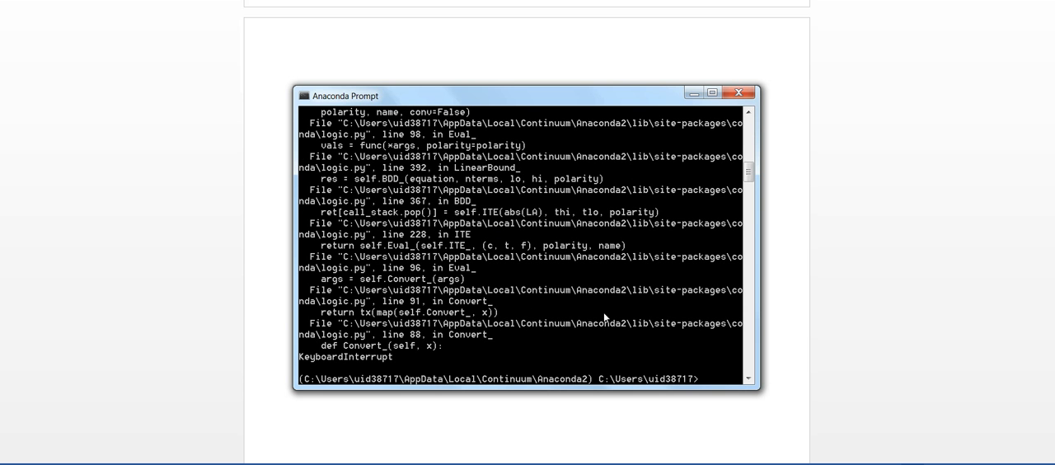
pyautogui.moveTo(707, 346)
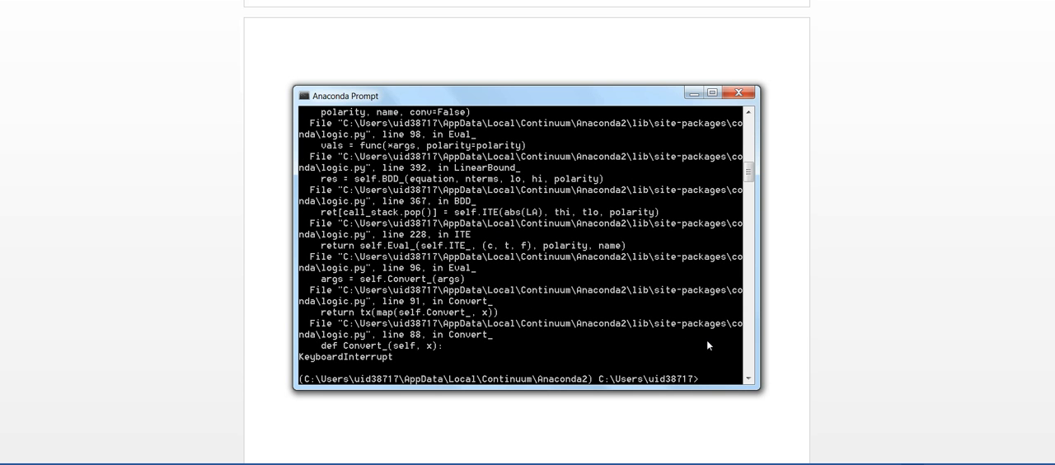
# Run 'conda create -n py35_tf_cpu python==3.5.2 anaconda' to reach the package plan prompt.
pyautogui.write('xonda')
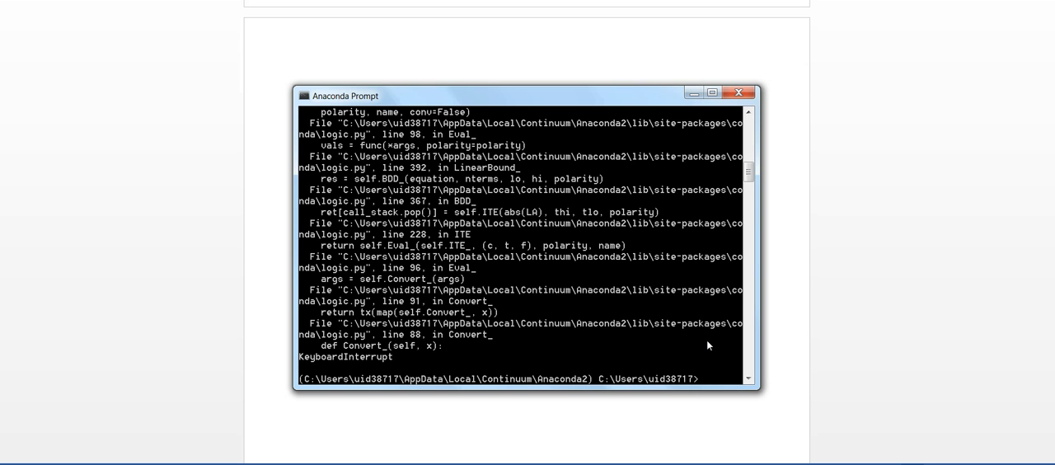
pyautogui.write('conda create')
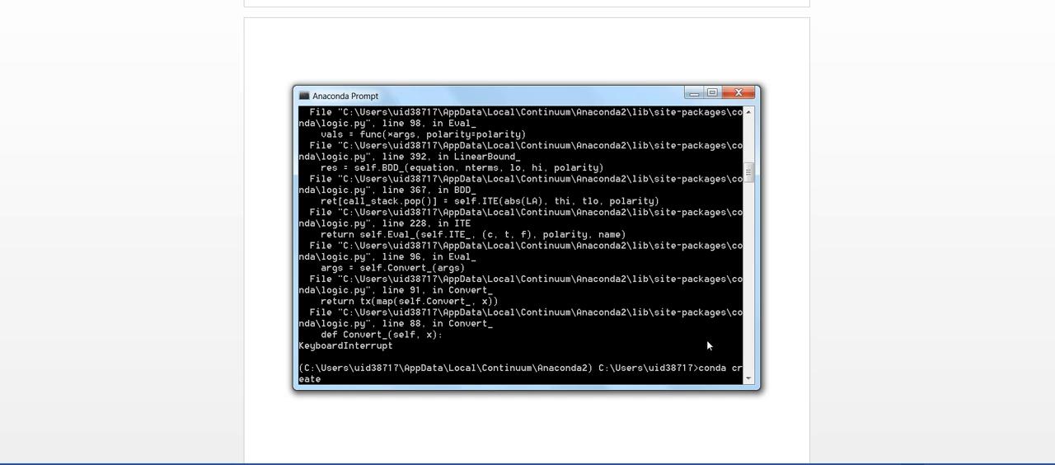
pyautogui.write('-n py3')
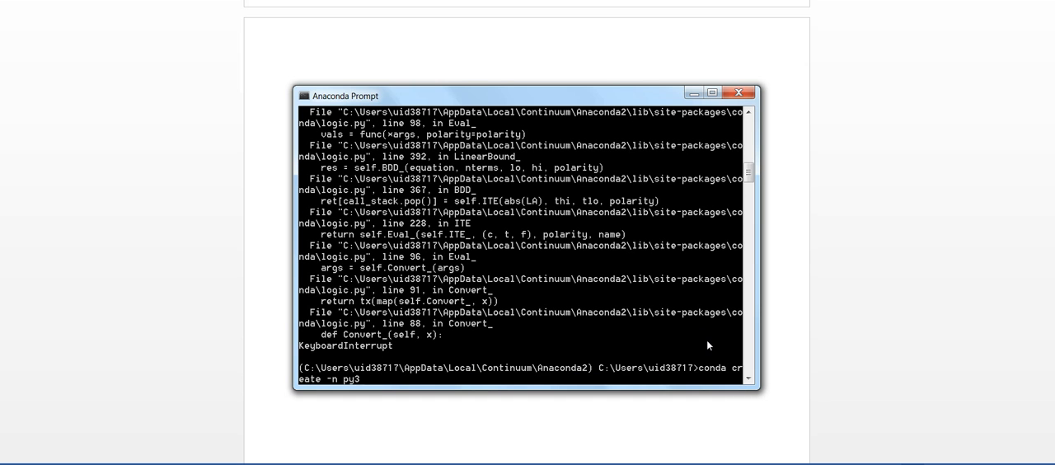
pyautogui.write('35_tf')
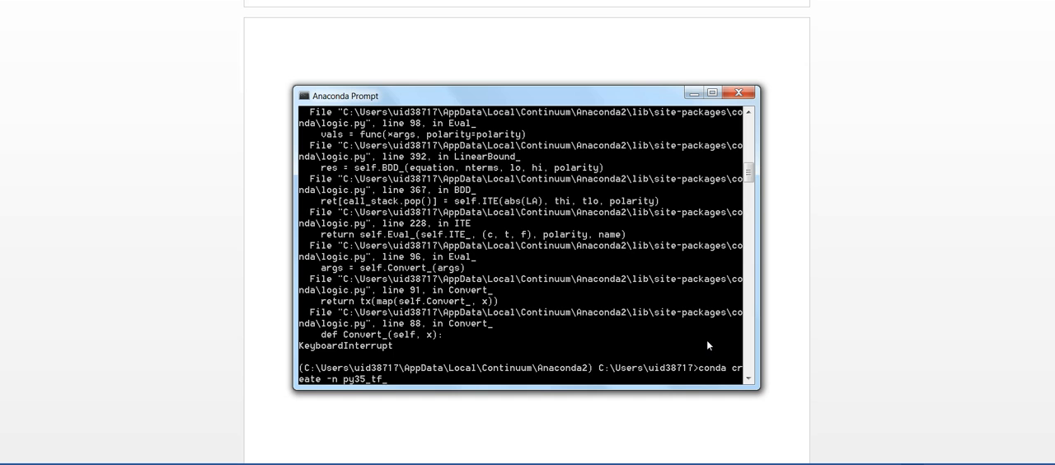
pyautogui.write('_cpu p')
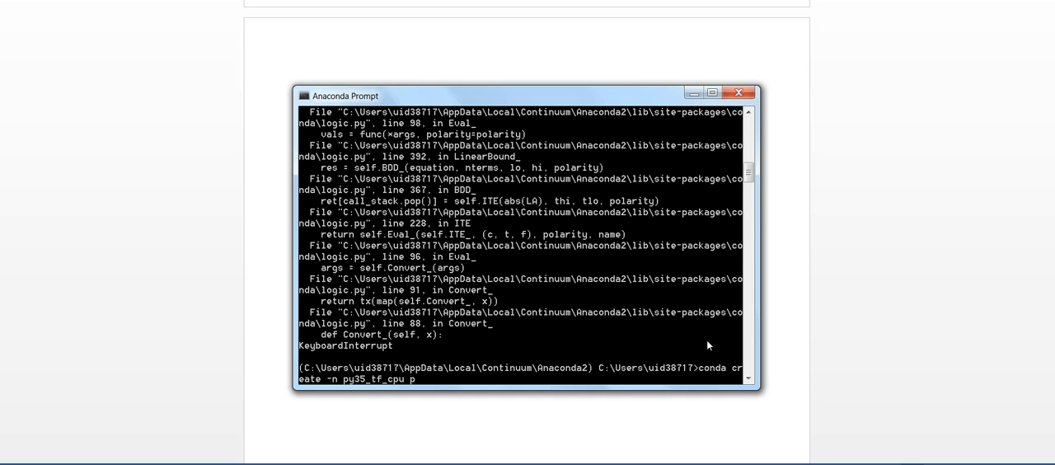
pyautogui.write('ython')
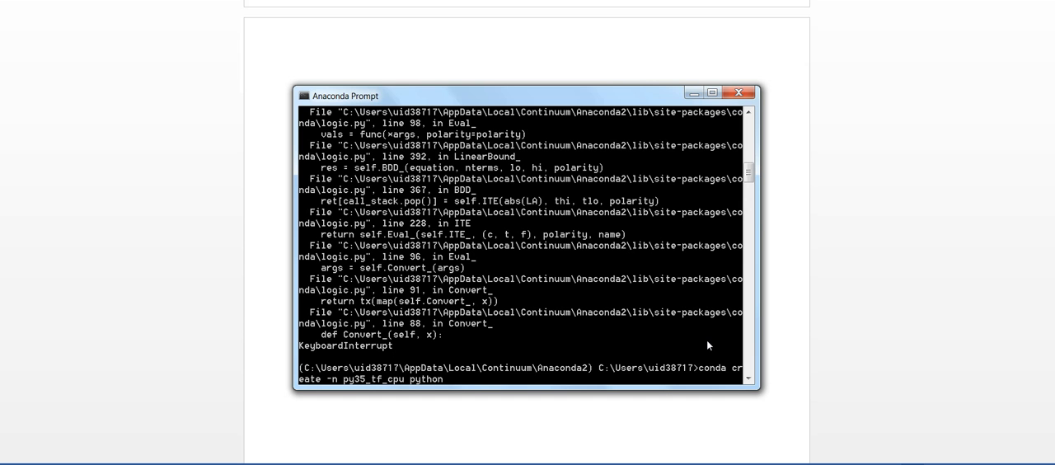
pyautogui.write('==')
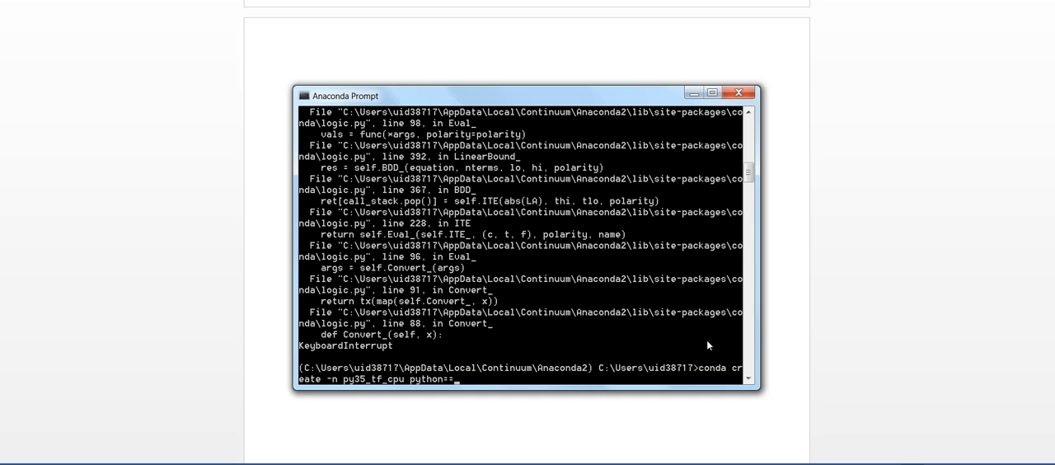
pyautogui.write('3.5.3')
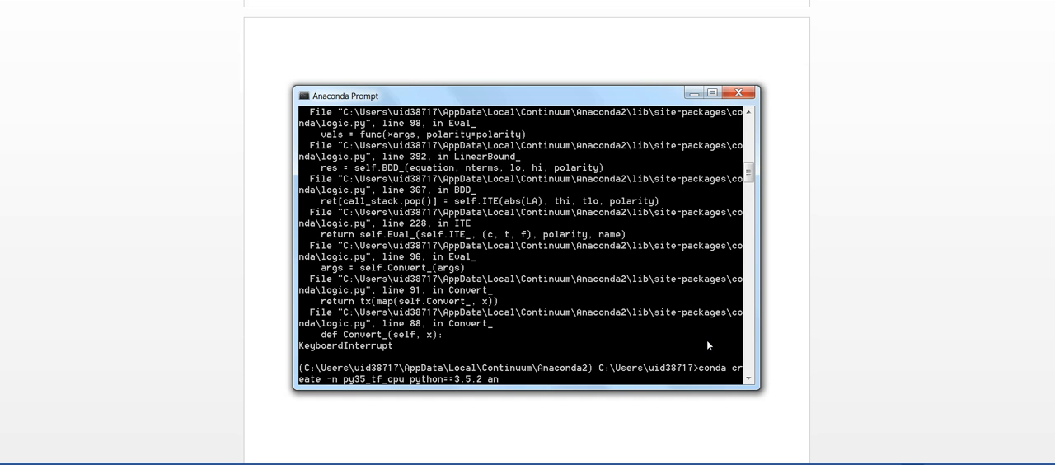
pyautogui.write('aconda')
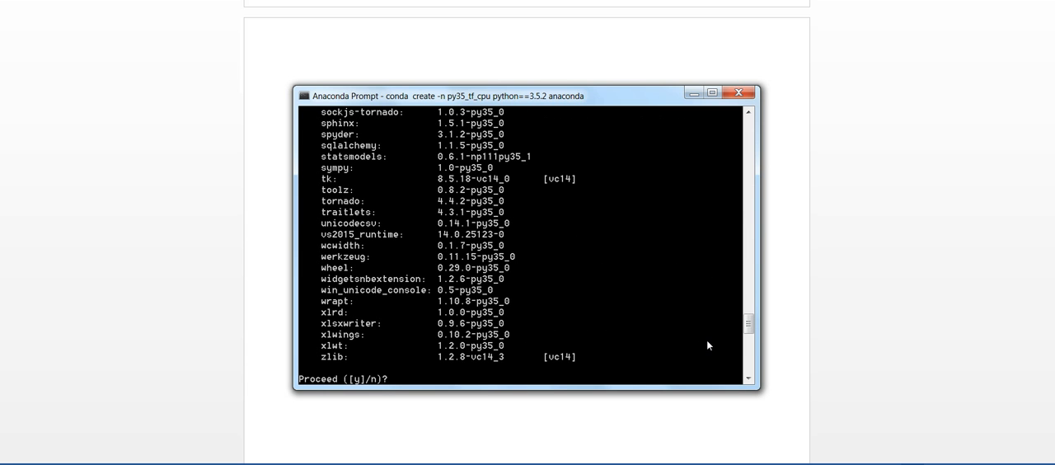
pyautogui.moveTo(460, 387)
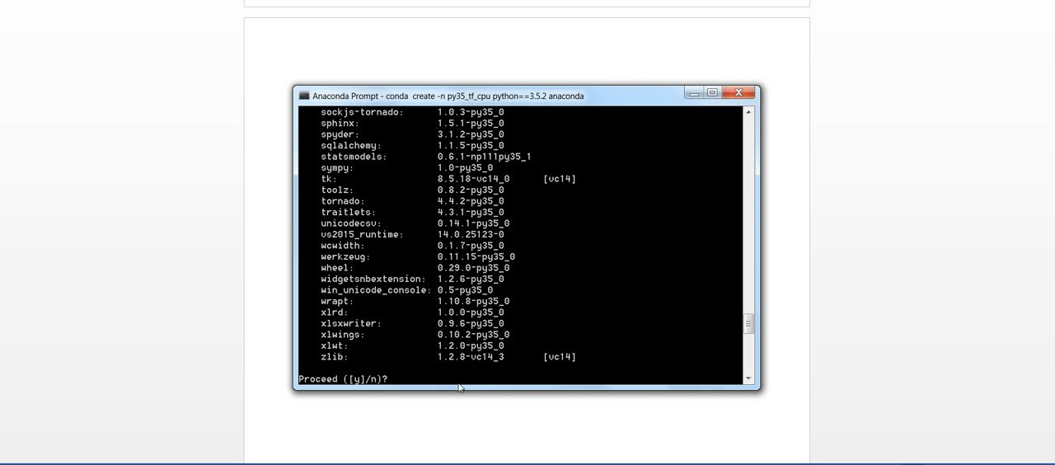
# Answer y at 'Proceed ([y]/n)?' so conda creates the py35_tf_cpu environment.
pyautogui.write('y')
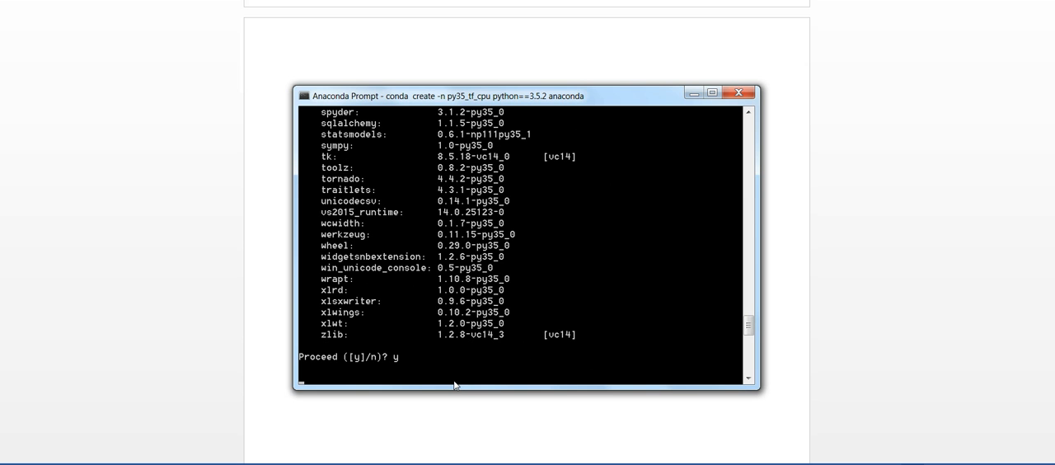
pyautogui.moveTo(728, 316)
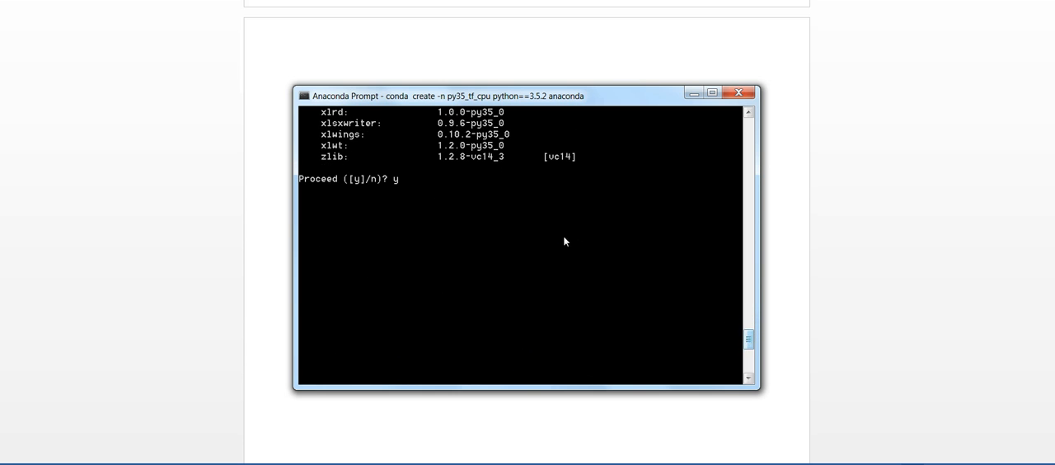
pyautogui.press('Return')
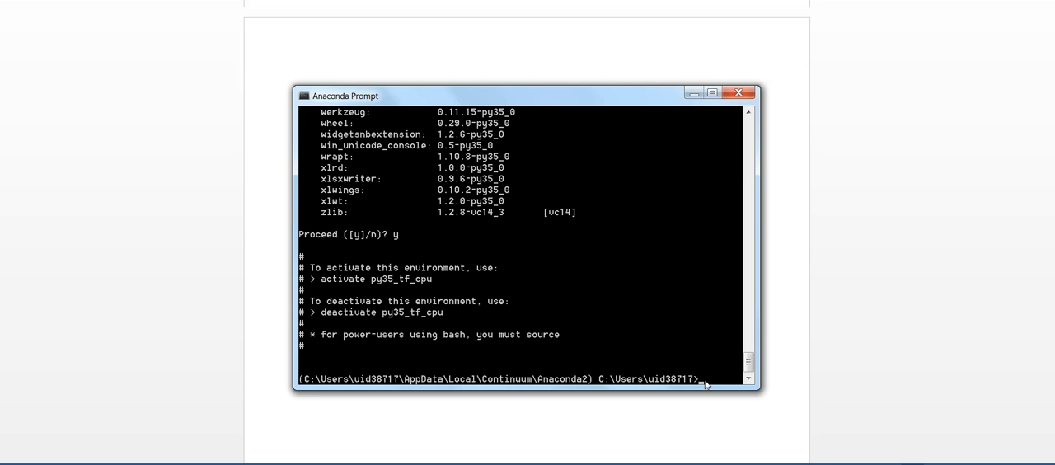
pyautogui.moveTo(399, 284)
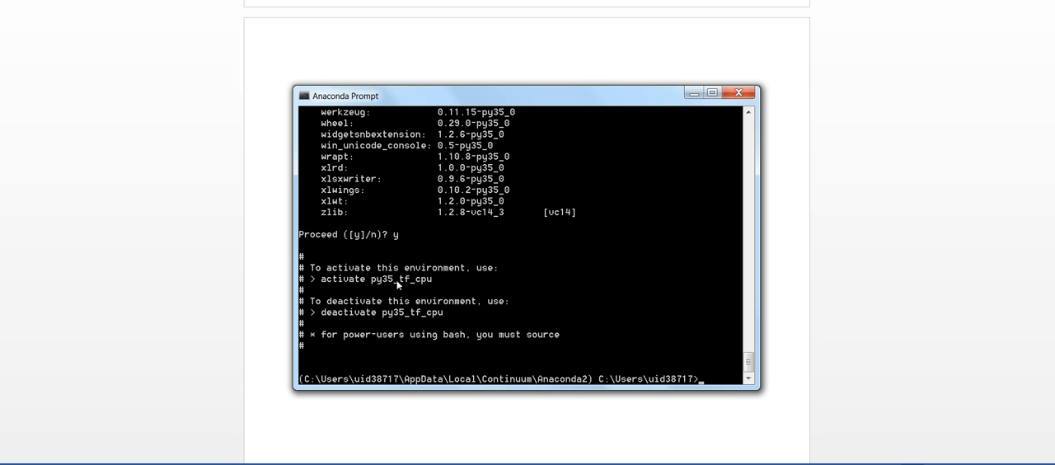
pyautogui.moveTo(427, 287)
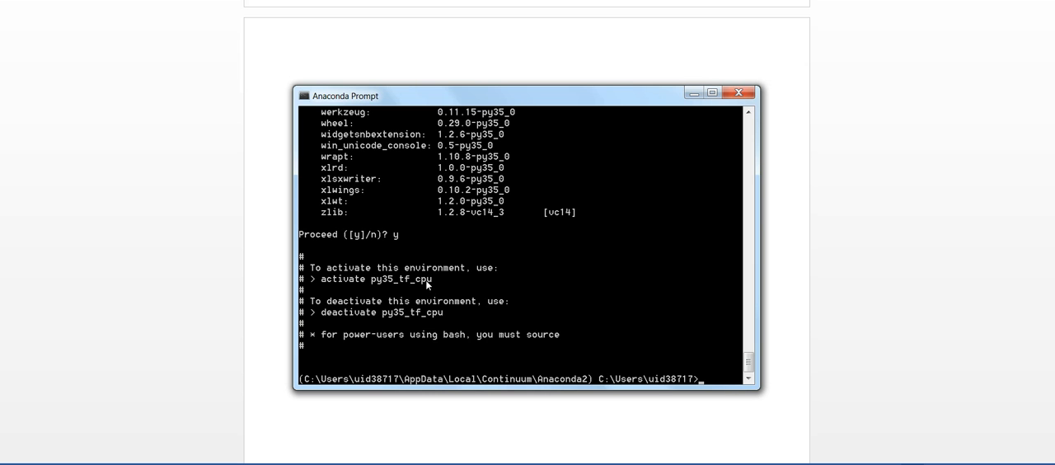
pyautogui.moveTo(713, 384)
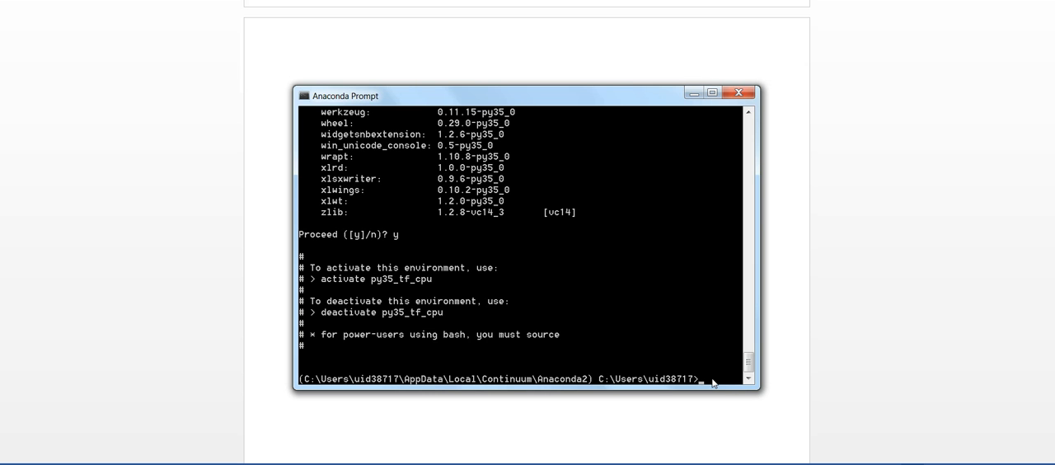
# Confirm py35_tf_cpu exists with 'conda info -e' and activate it.
pyautogui.write('conda info -e')
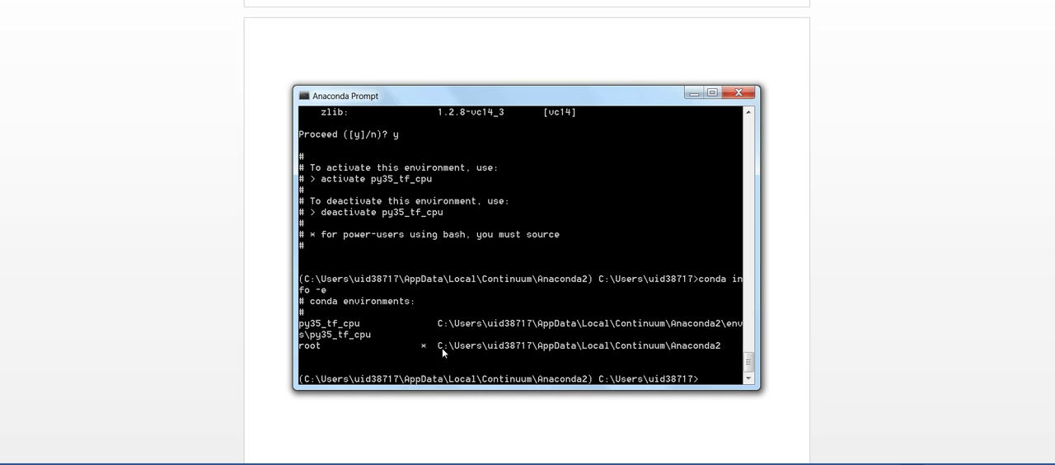
pyautogui.moveTo(336, 328)
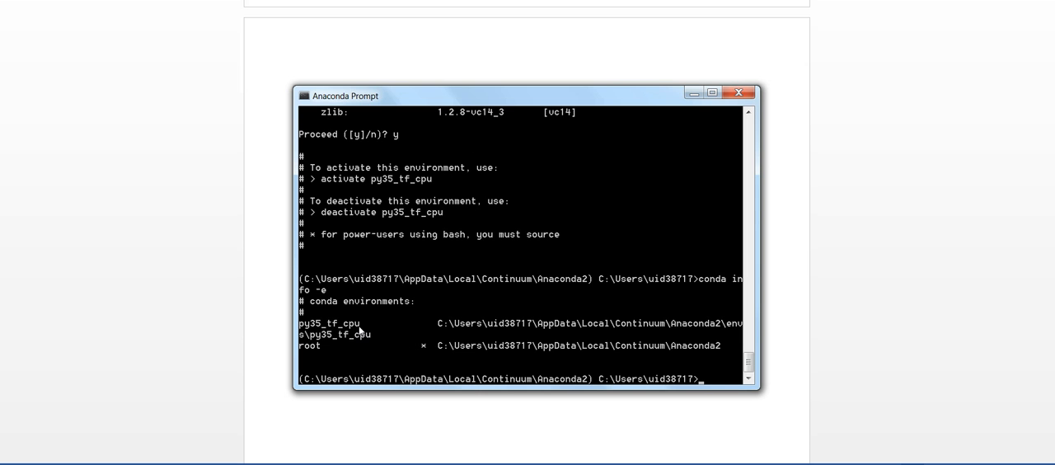
pyautogui.moveTo(421, 350)
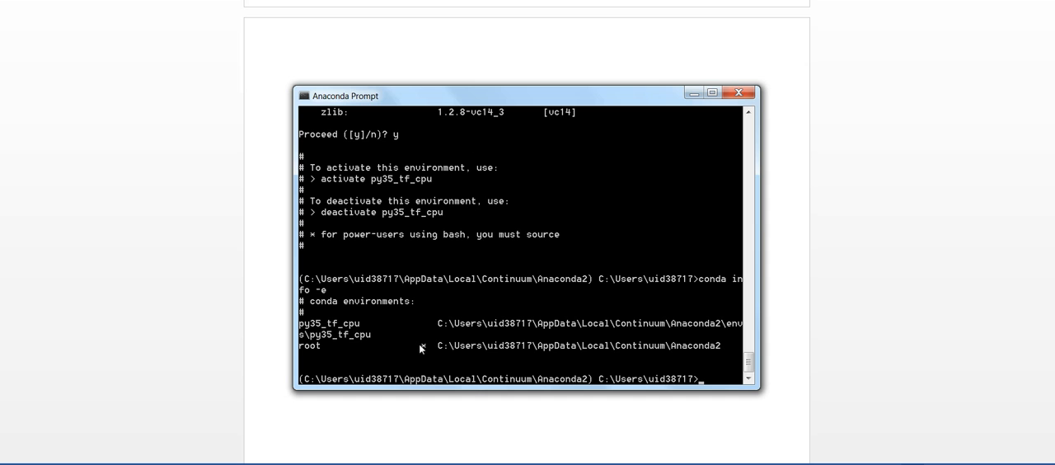
pyautogui.moveTo(691, 389)
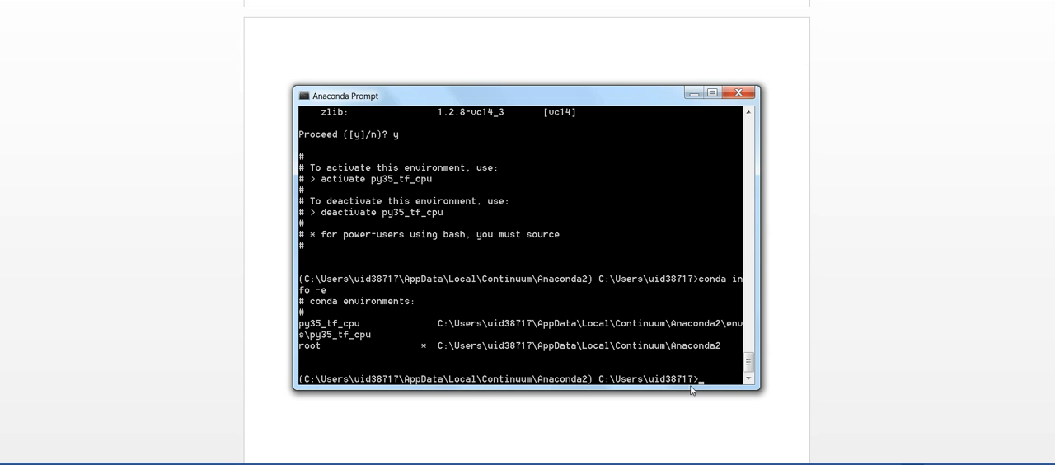
pyautogui.moveTo(704, 384)
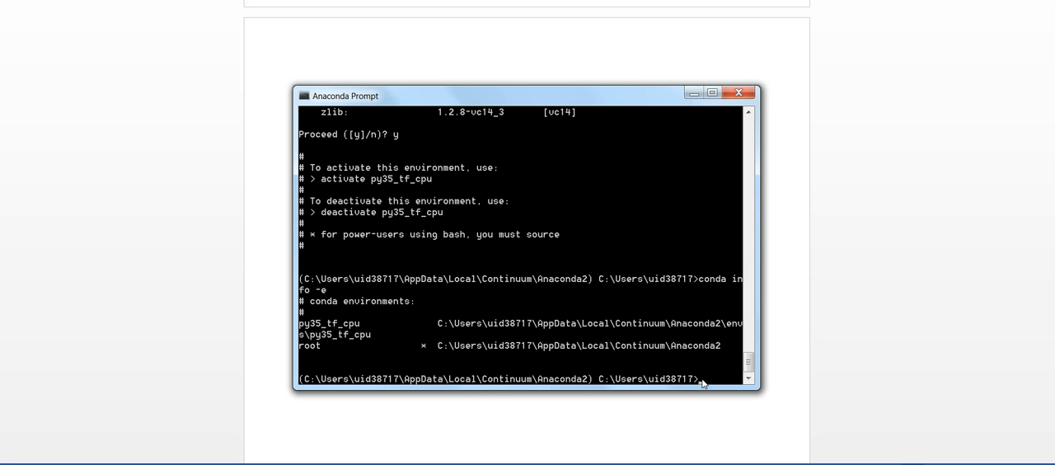
pyautogui.write('activate')
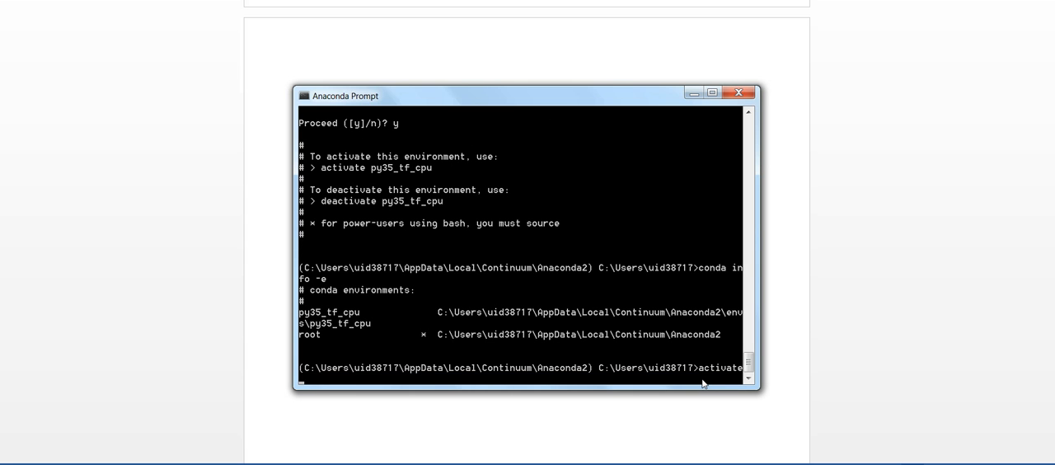
pyautogui.write('py35')
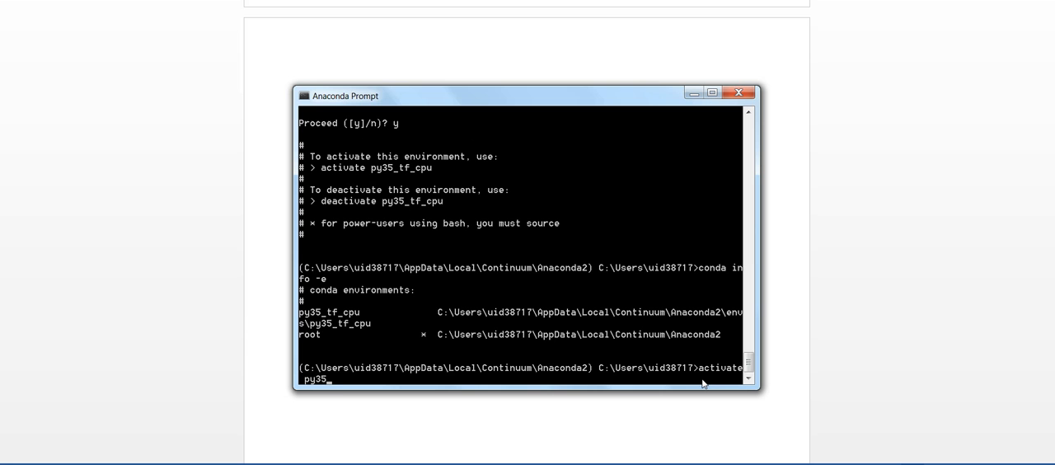
pyautogui.write('_tf_cpu')
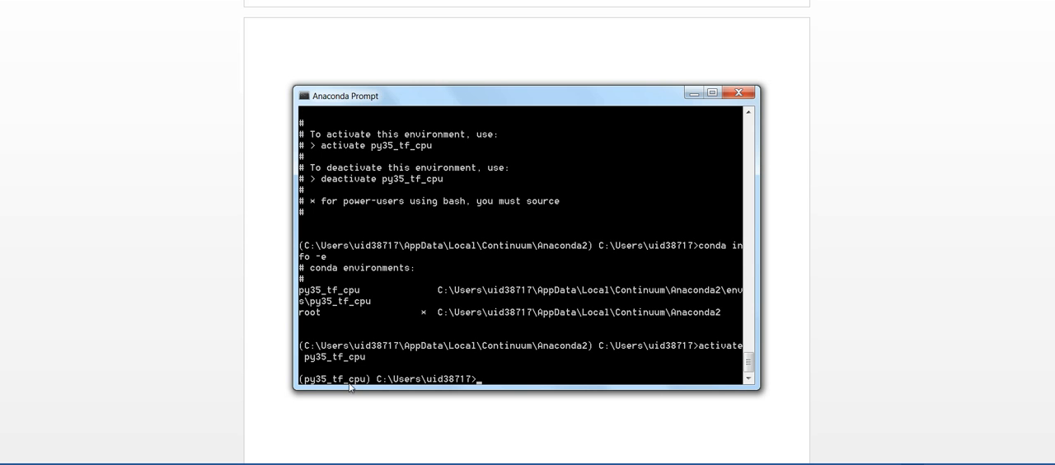
pyautogui.moveTo(359, 384)
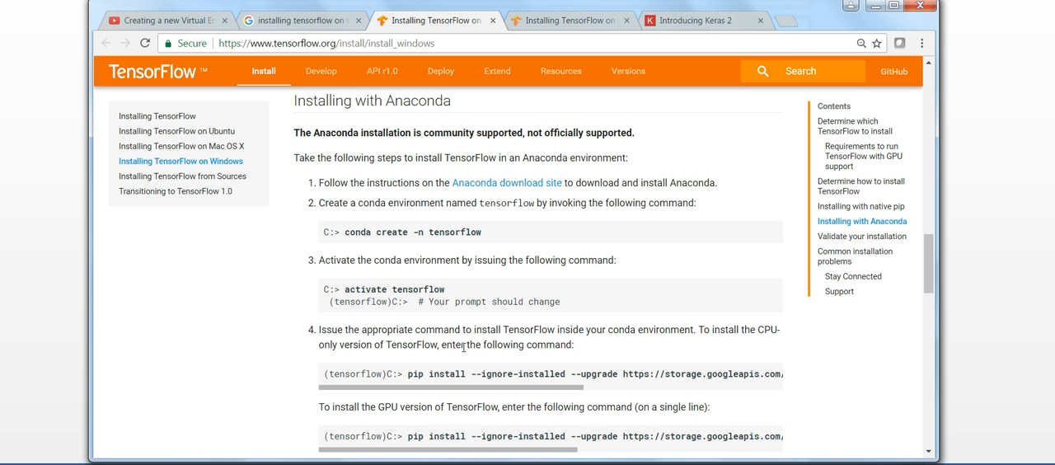
# Scroll the TensorFlow Windows guide to the 'Installing with Anaconda' CPU-only pip command.
pyautogui.scroll(-3)
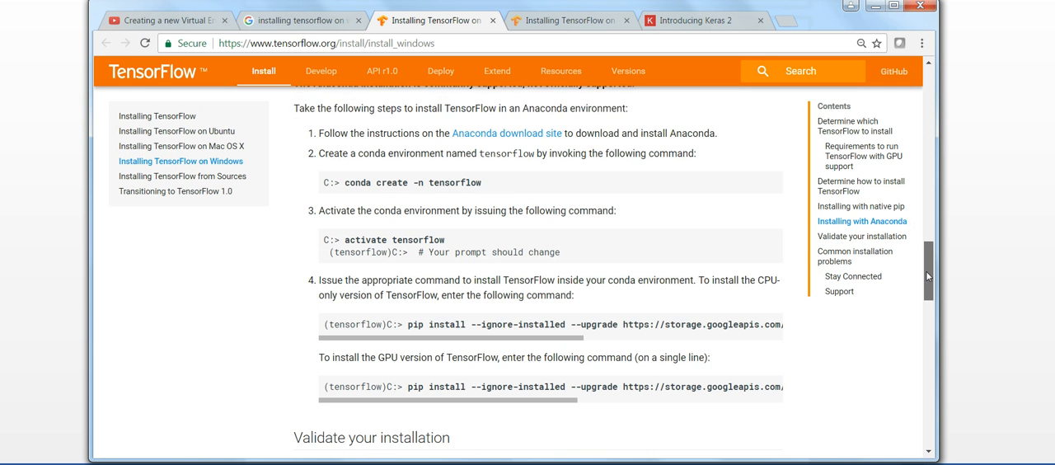
pyautogui.scroll(-3)
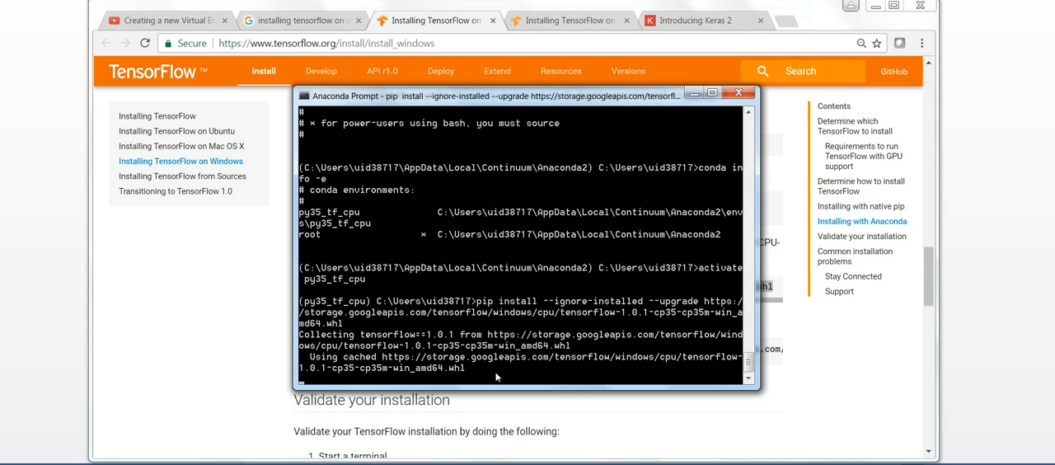
# Follow the pip install of TensorFlow 1.0.1 and its dependencies in py35_tf_cpu.
pyautogui.scroll(-3)
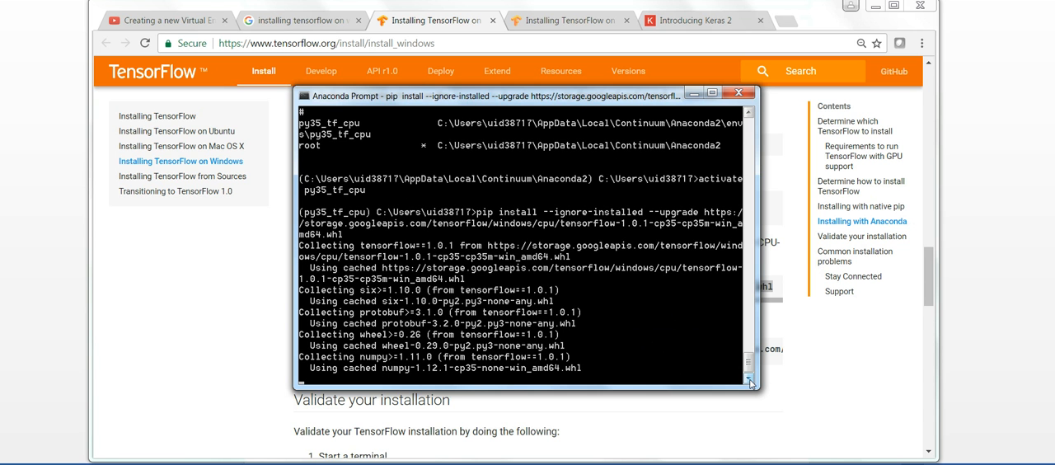
pyautogui.scroll(-3)
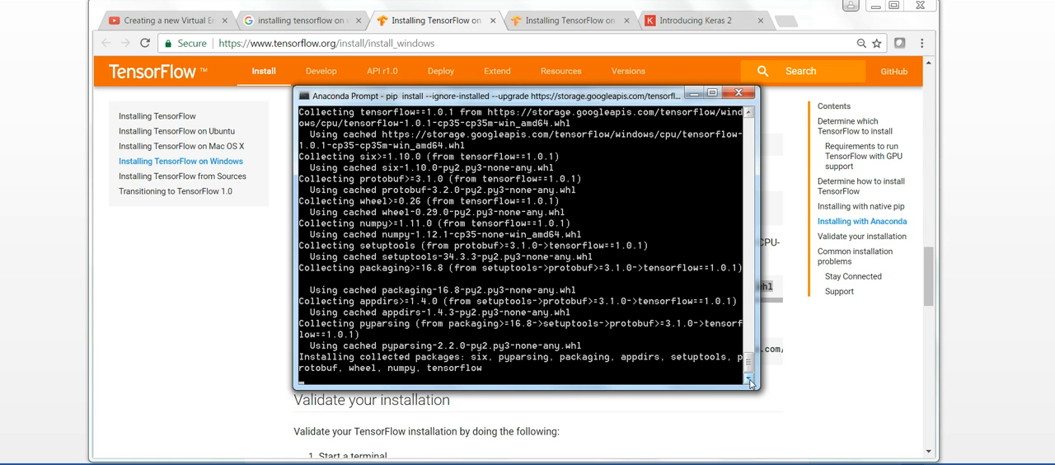
pyautogui.moveTo(750, 370)
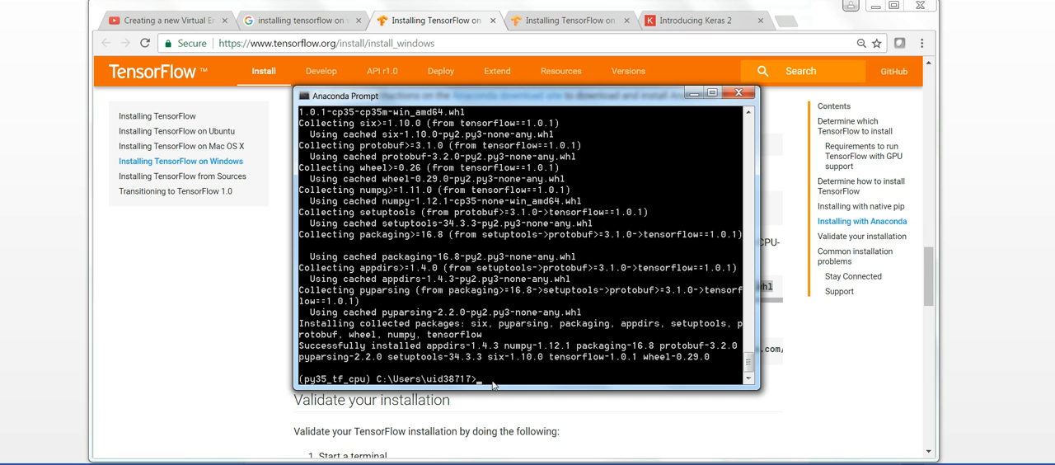
# Start Python 3.5.2 and run 'import tensorflow as tf' without errors.
pyautogui.write('python')
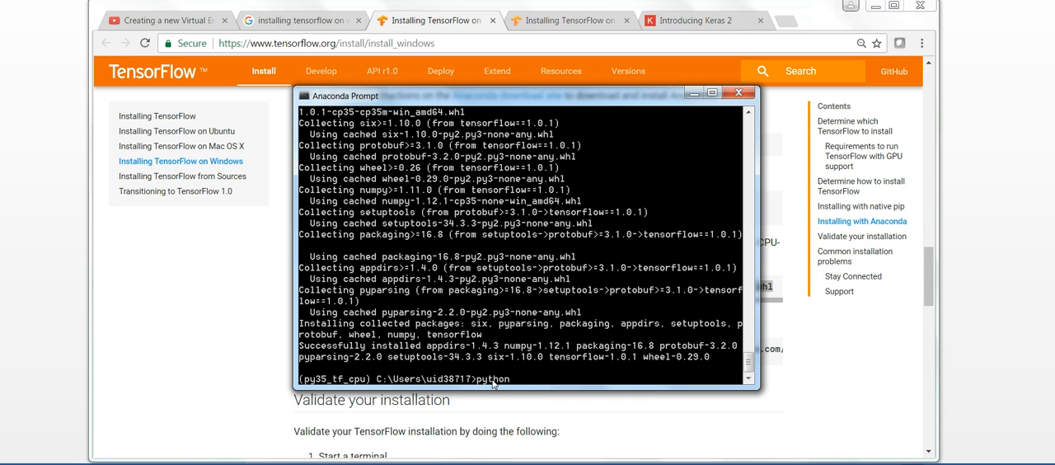
pyautogui.press('Return')
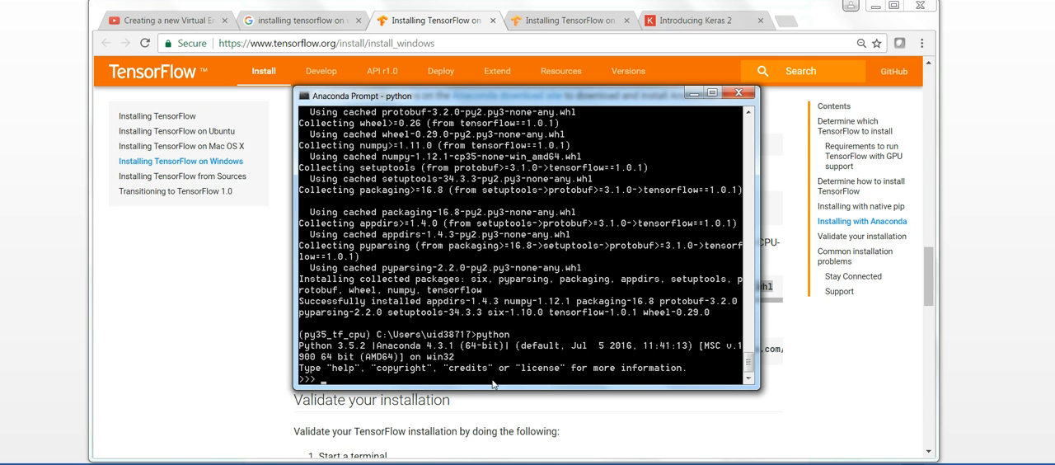
pyautogui.write('import')
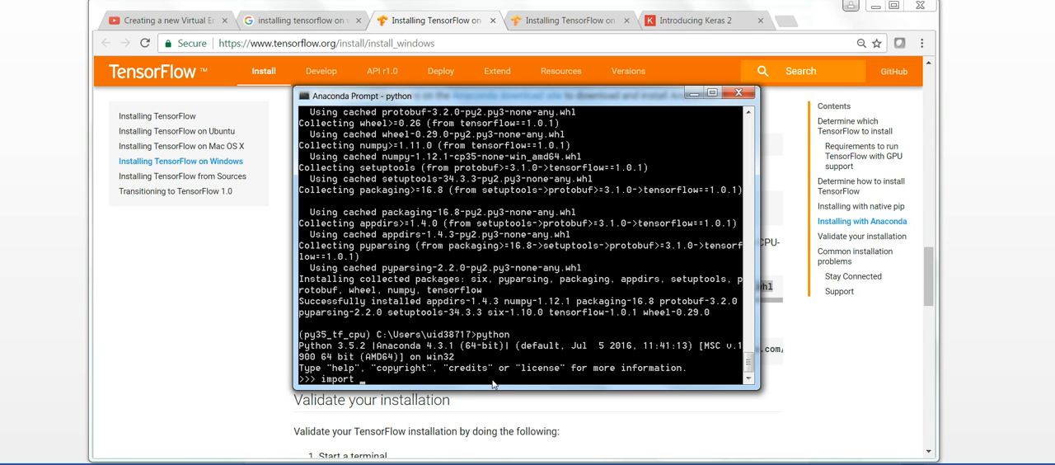
pyautogui.write('tensor')
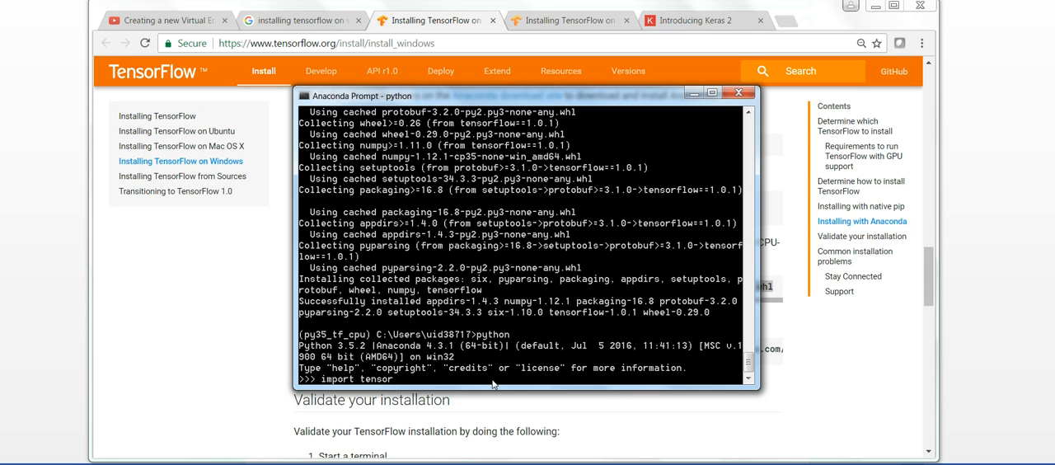
pyautogui.write('flow a')
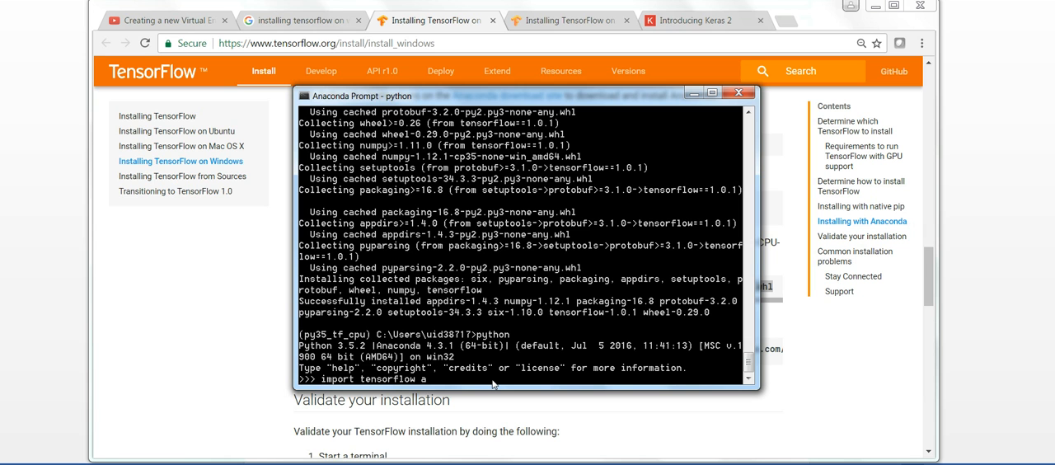
pyautogui.write('s tf')
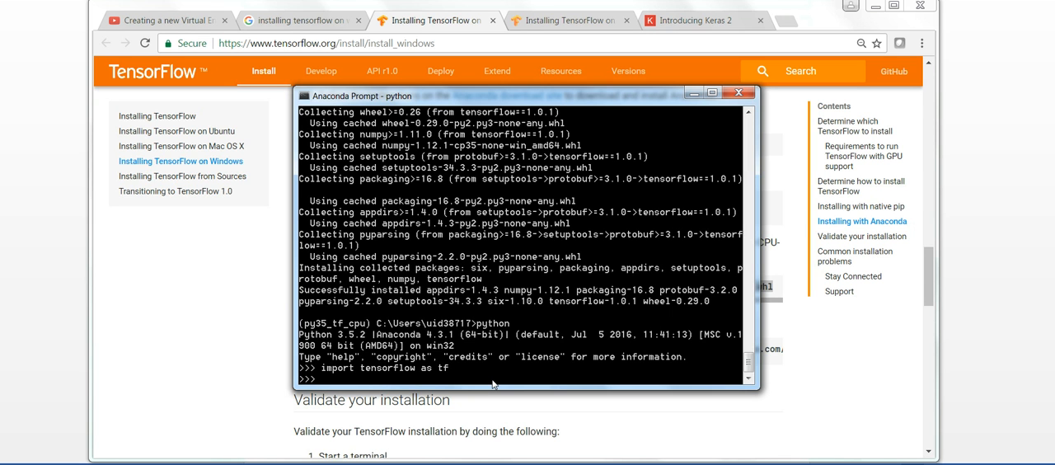
# Exit Python back to the py35_tf_cpu environment prompt.
pyautogui.write('exit')
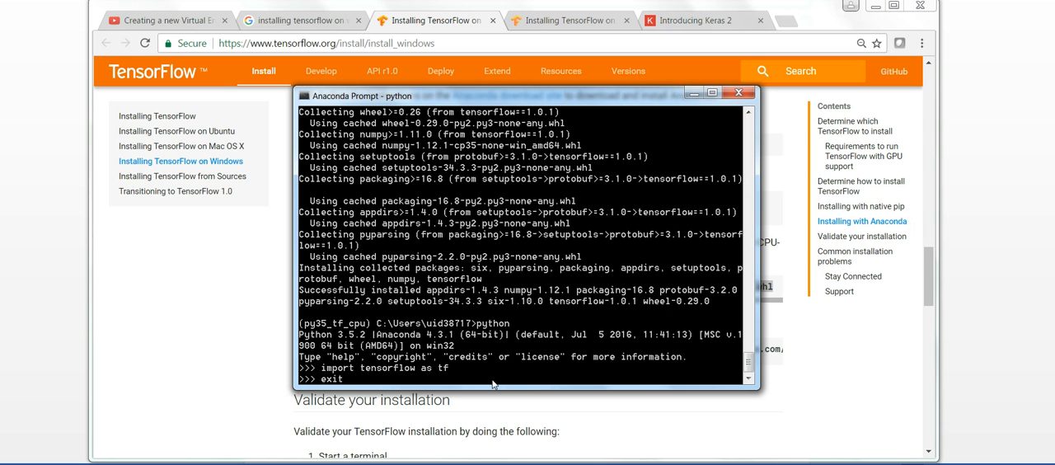
pyautogui.press('Return')
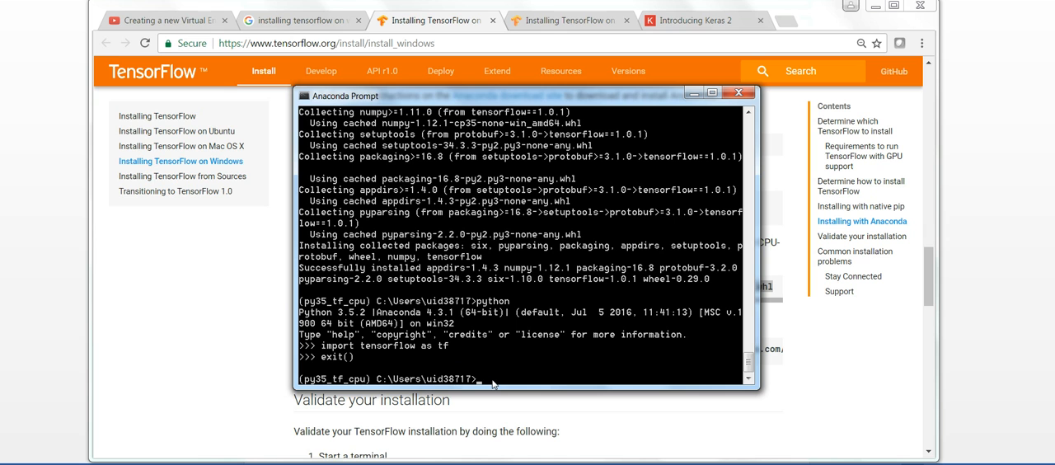
# Run 'pip install keras' to install Keras 2.0.2 with Theano 0.9.0, then start Python.
pyautogui.write('pi')
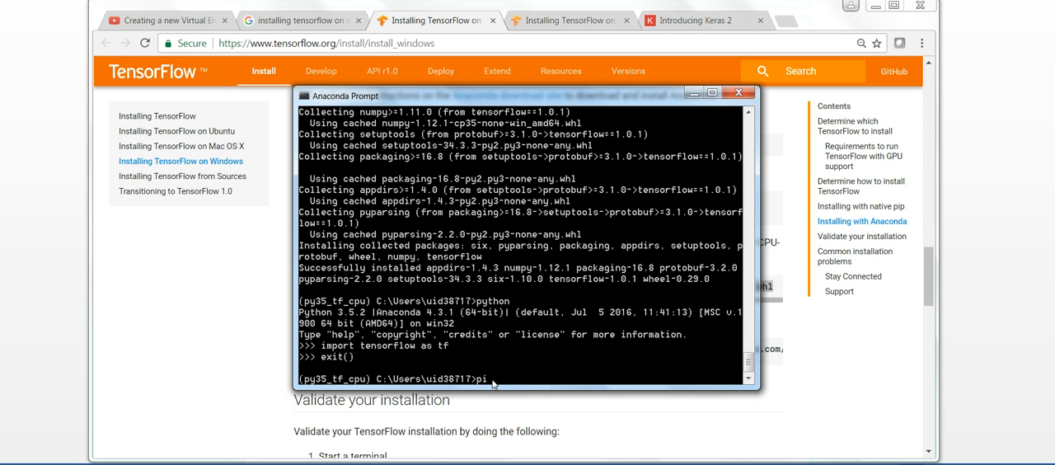
pyautogui.write('p insta')
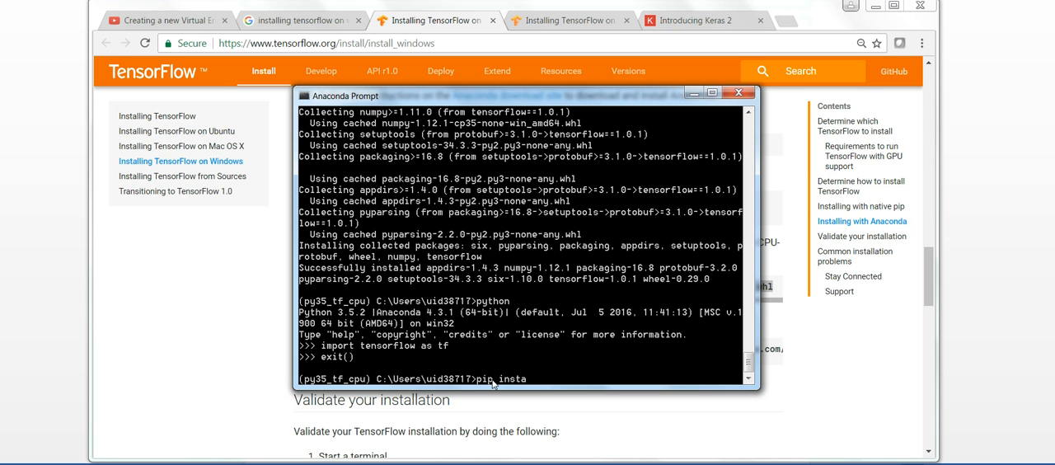
pyautogui.write('ll keras')
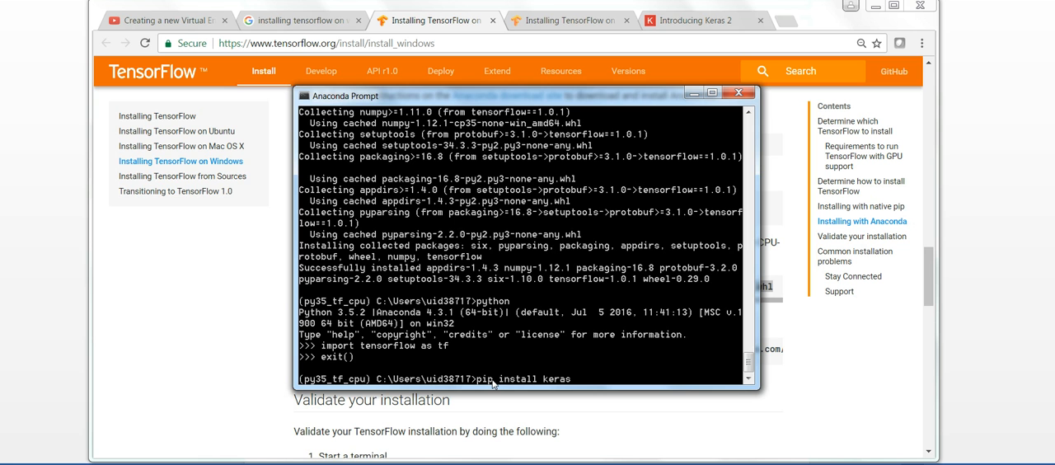
pyautogui.press('Return')
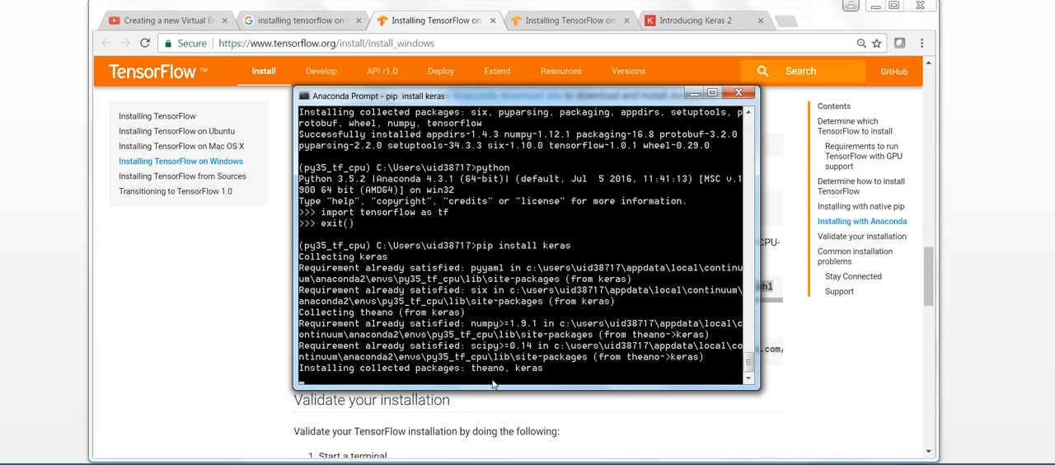
pyautogui.scroll(-3)
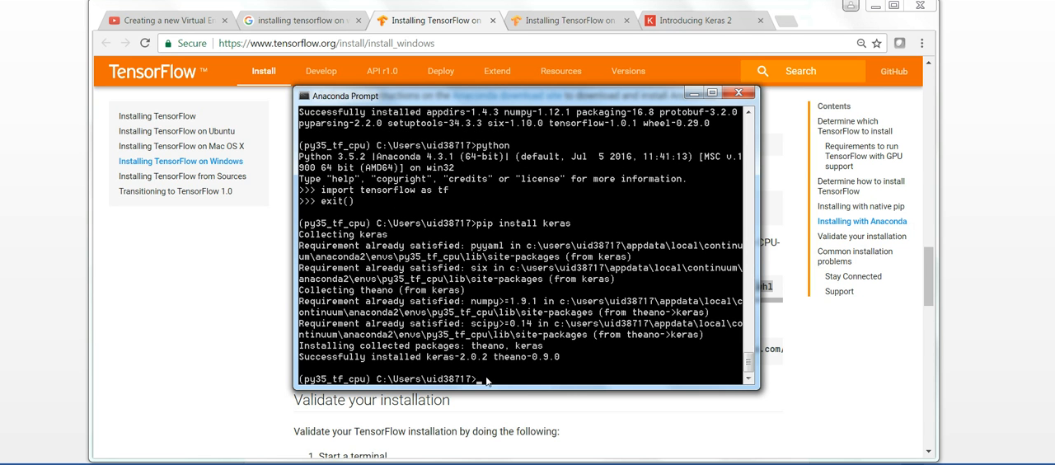
pyautogui.write('python')
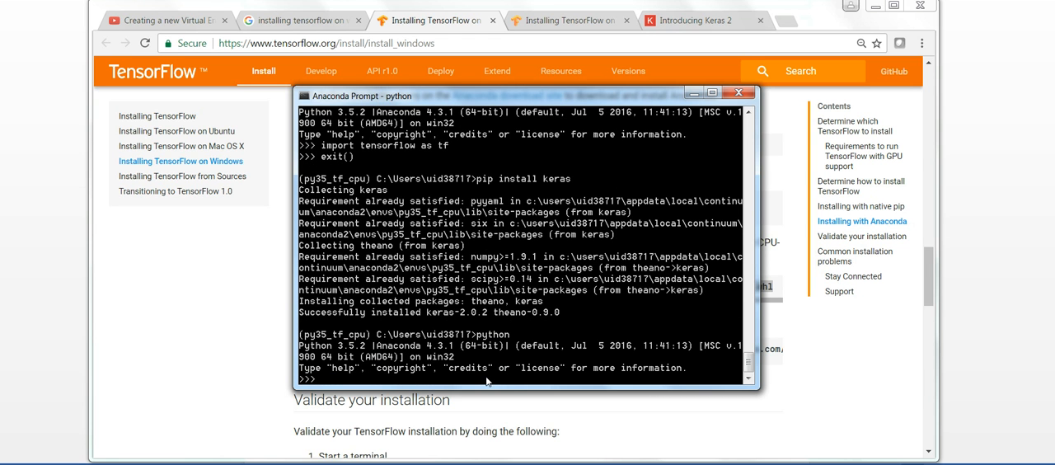
# Run 'import keras' at the Python >>> prompt.
pyautogui.write('import')
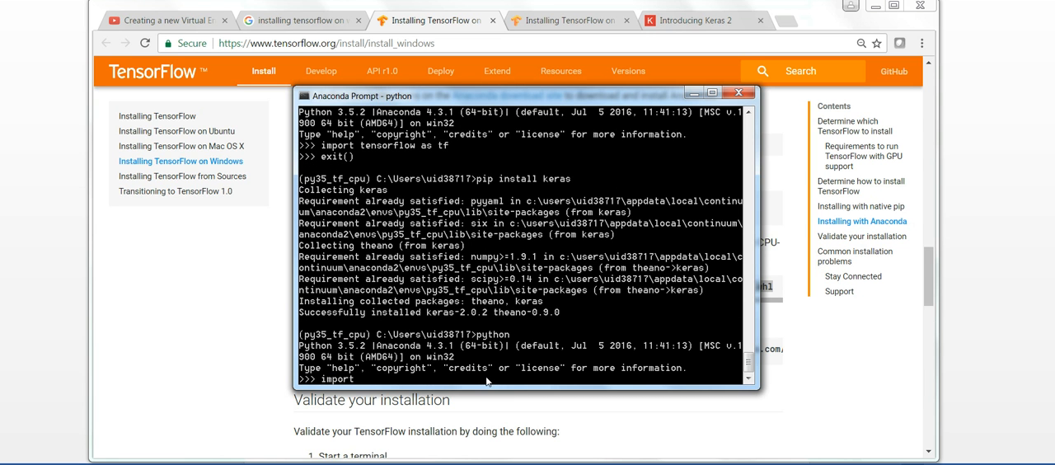
pyautogui.write('keras')
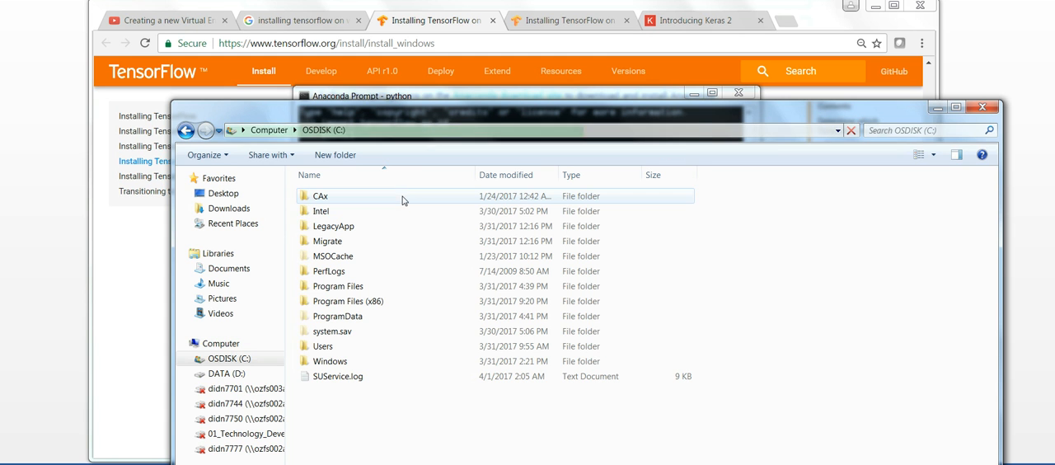
# Browse into the user's AppData Continuum Anaconda2 folder, then step back to the home folder.
pyautogui.doubleClick(323, 346)
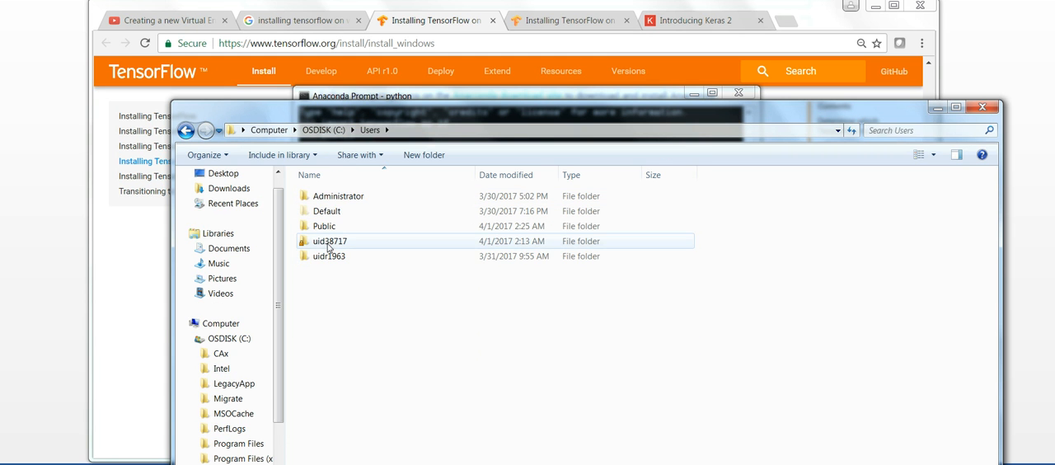
pyautogui.doubleClick(329, 241)
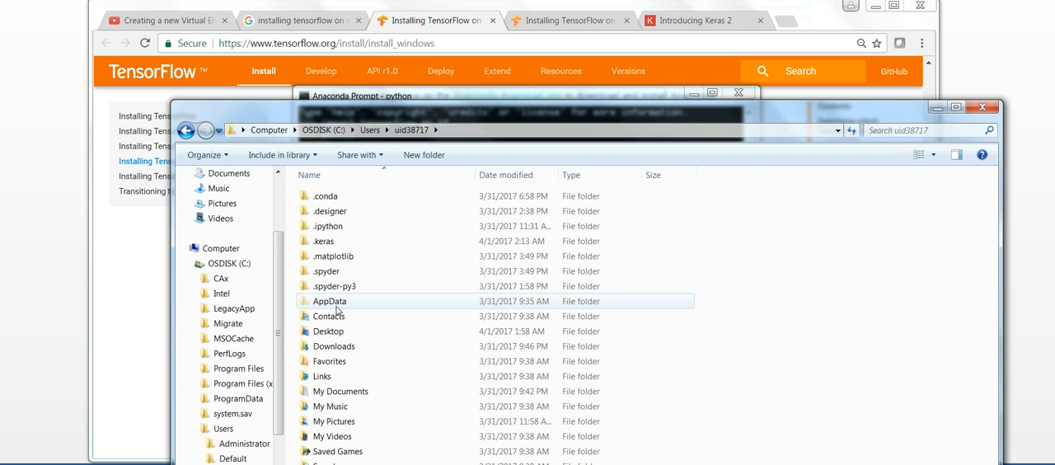
pyautogui.doubleClick(328, 300)
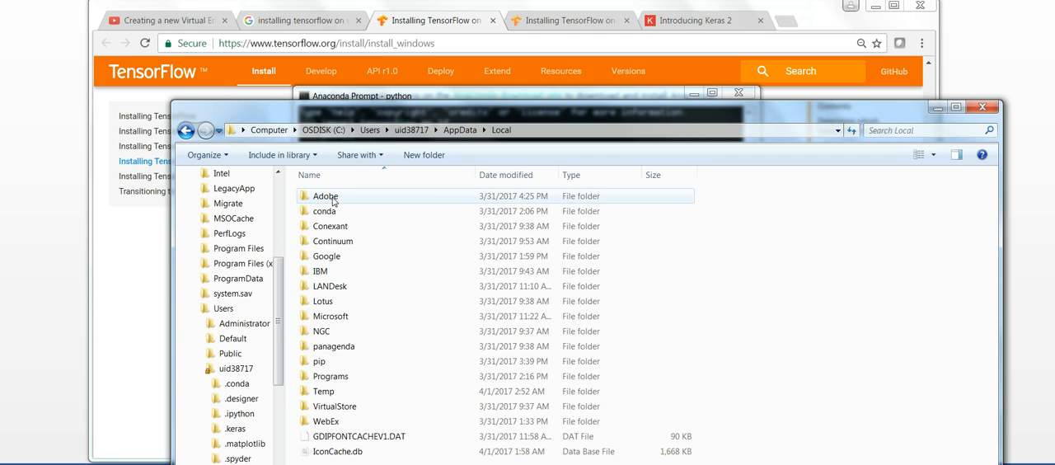
pyautogui.doubleClick(333, 241)
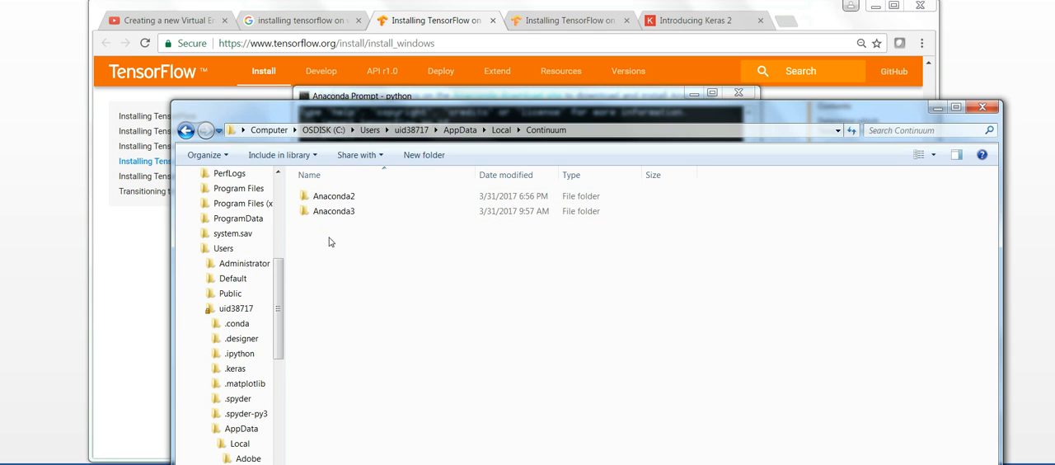
pyautogui.doubleClick(334, 195)
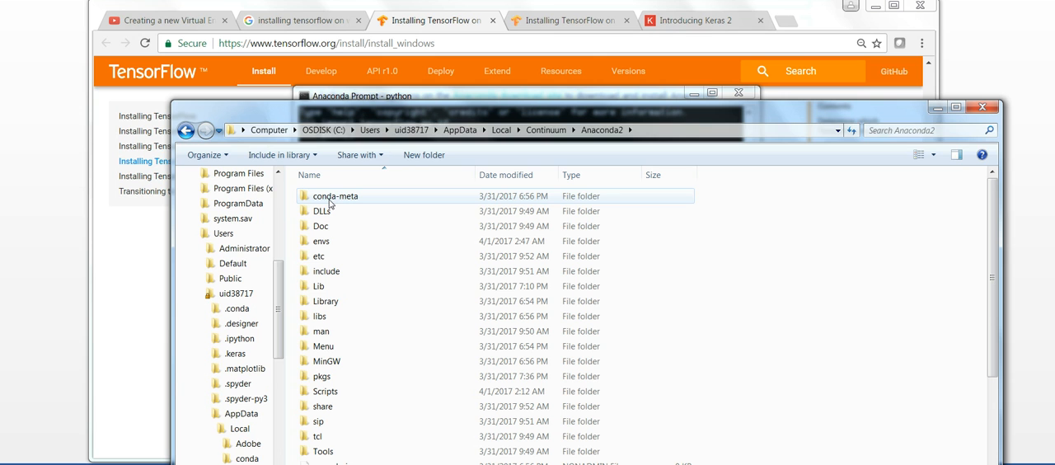
pyautogui.click(412, 129)
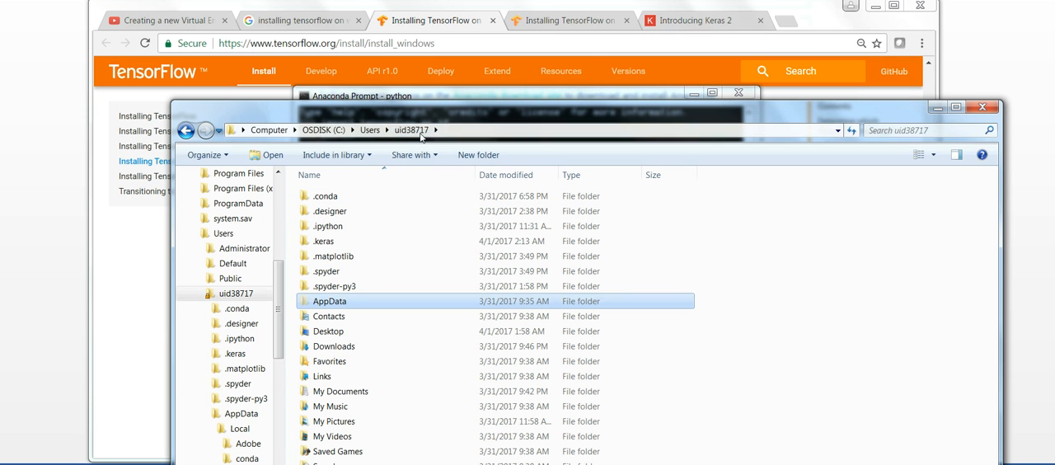
pyautogui.moveTo(324, 241)
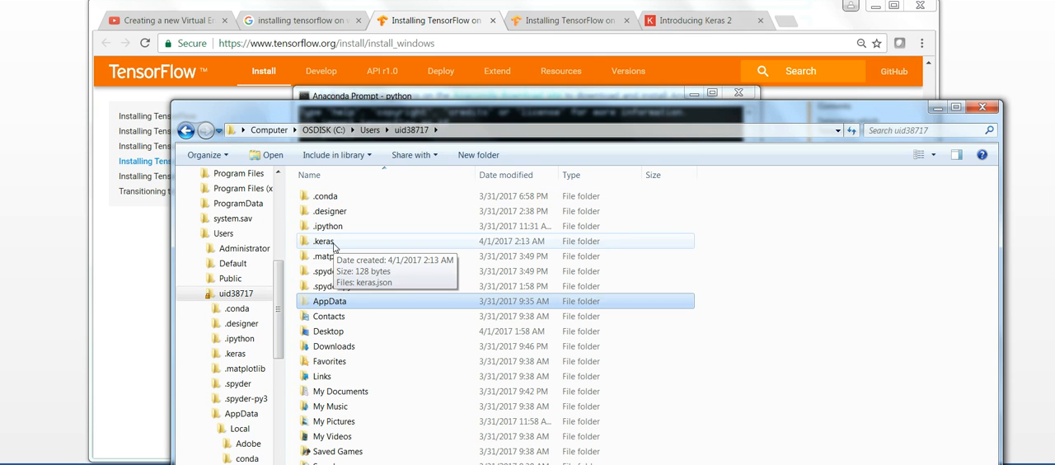
# View keras.json in the .keras folder to confirm the tensorflow backend, then return to the Python session.
pyautogui.doubleClick(323, 241)
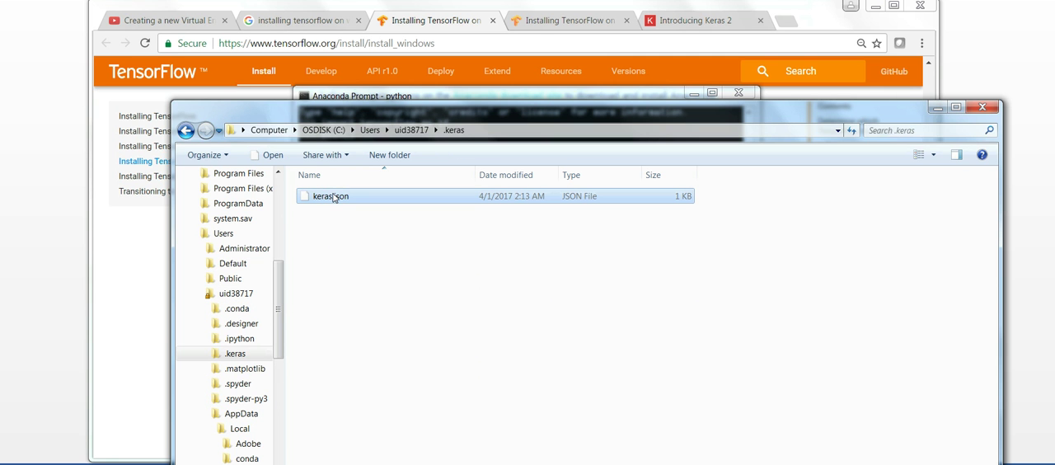
pyautogui.doubleClick(329, 194)
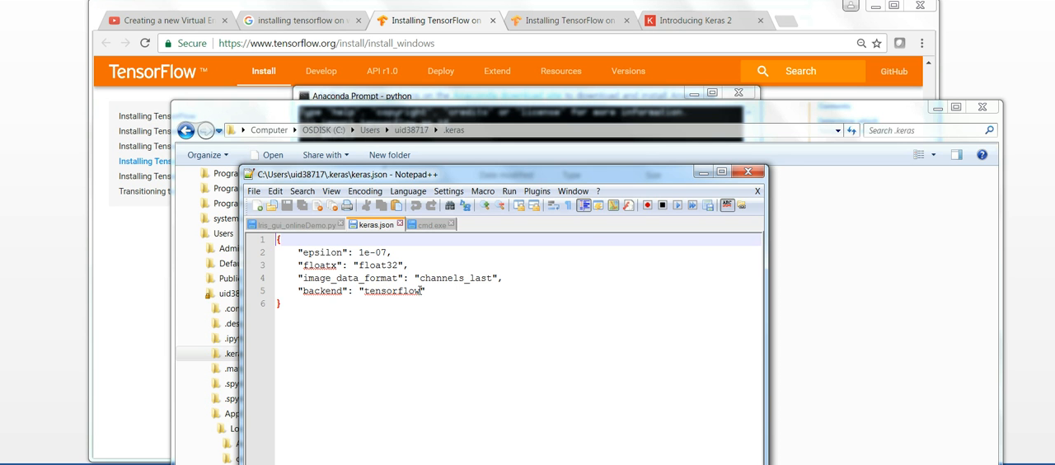
pyautogui.click(748, 172)
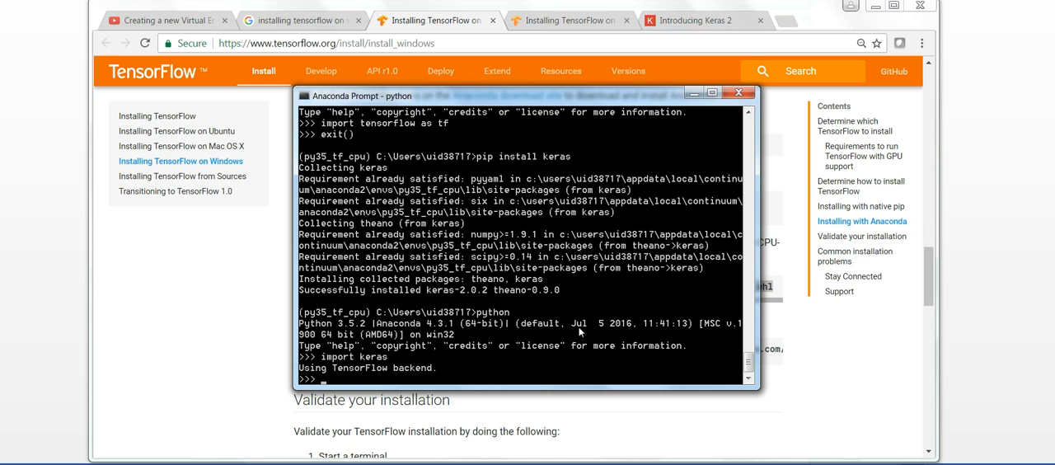
pyautogui.moveTo(557, 340)
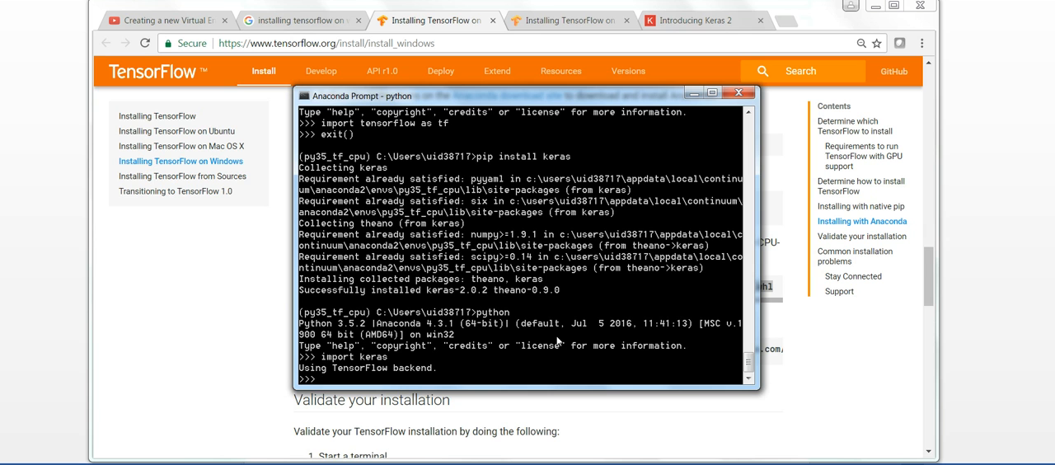
pyautogui.moveTo(403, 283)
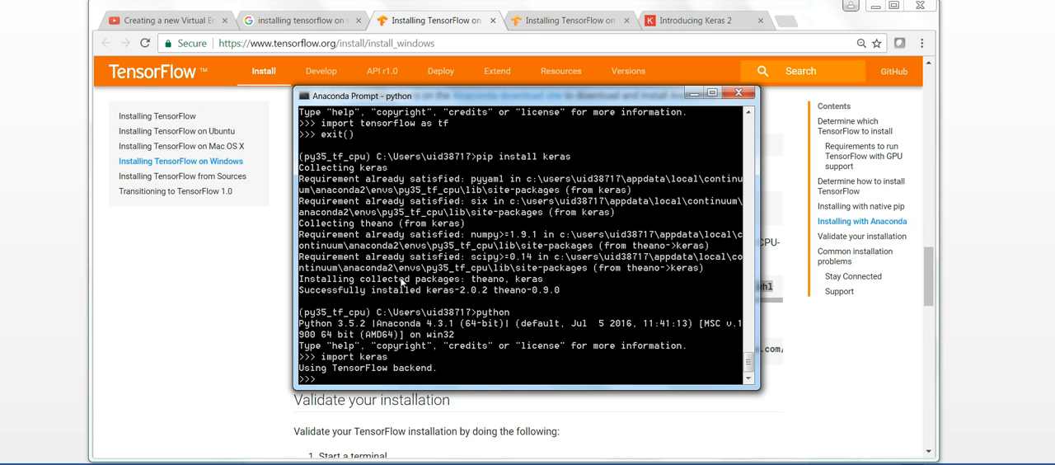